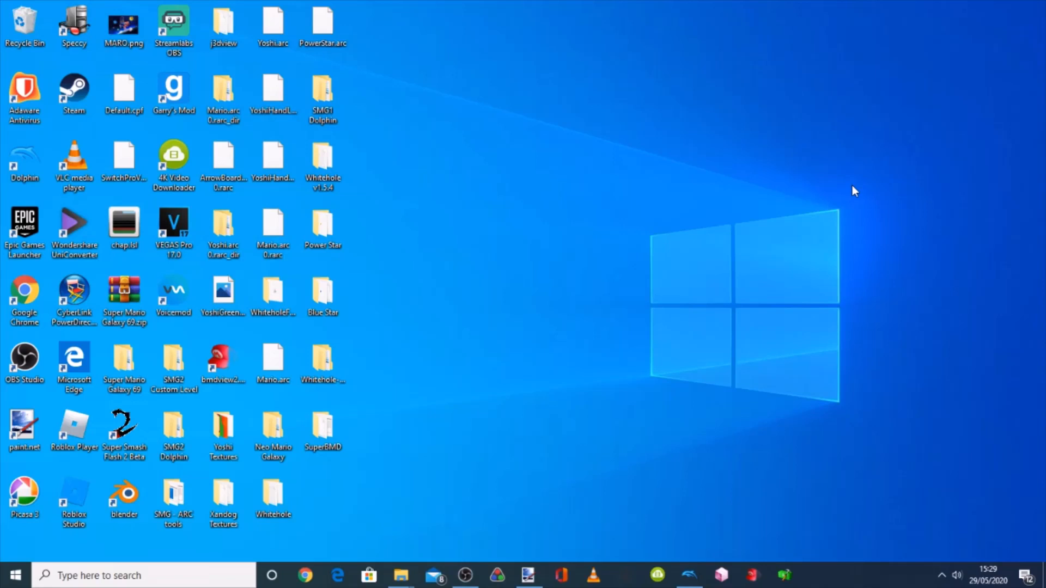
mouse_move(818, 302)
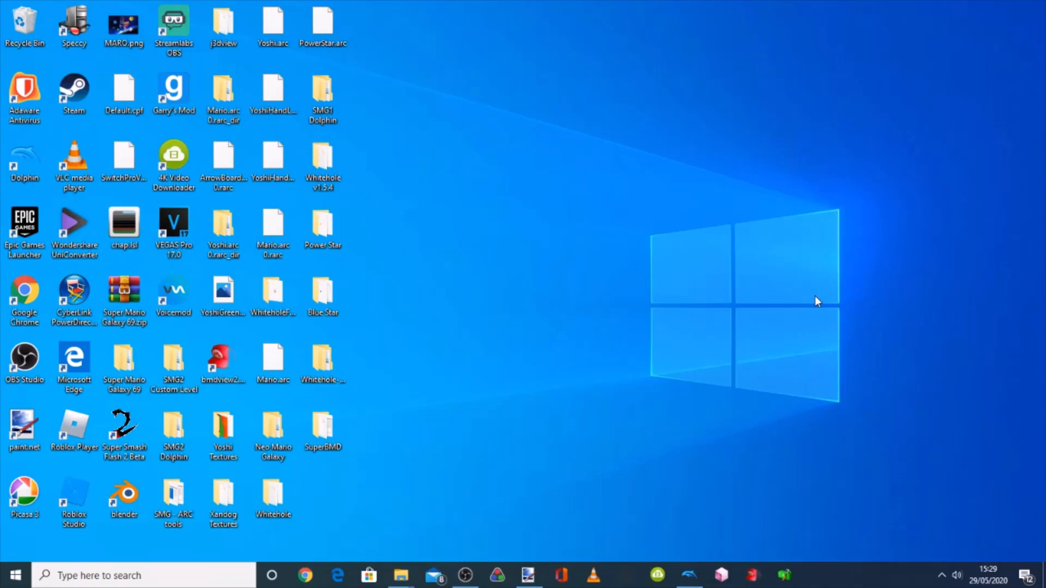
mouse_move(400, 575)
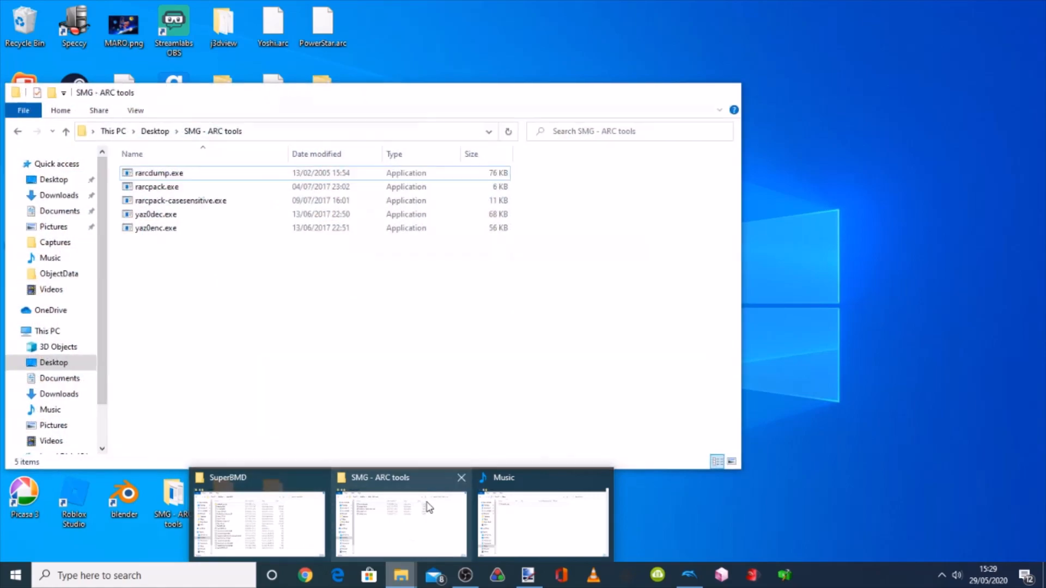
Decompress PowerStar.arc with yaz0dec, then extract PowerStar.arc 0.rarc with rarcdump
click(542, 520)
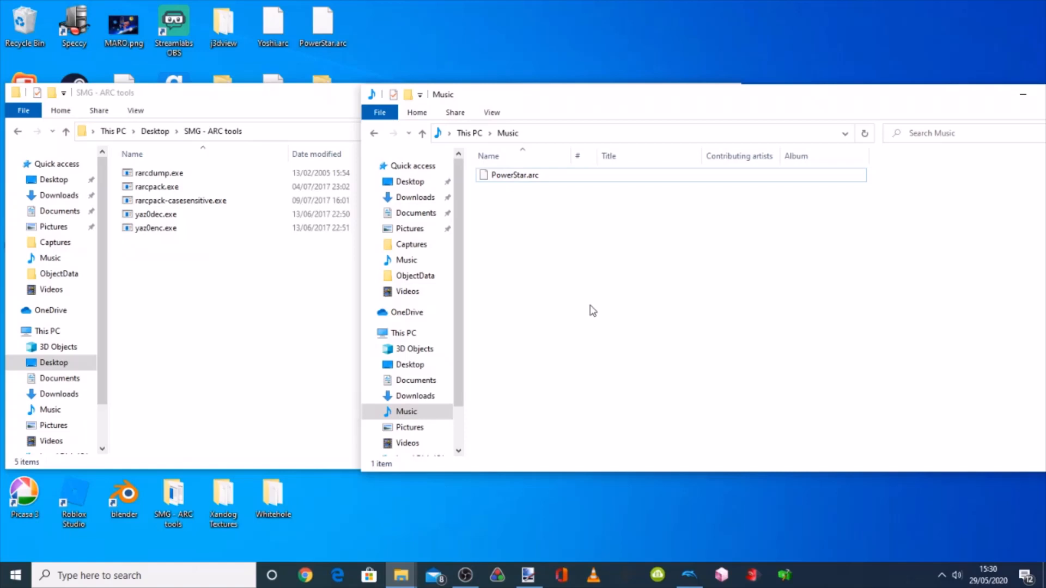
mouse_move(540, 194)
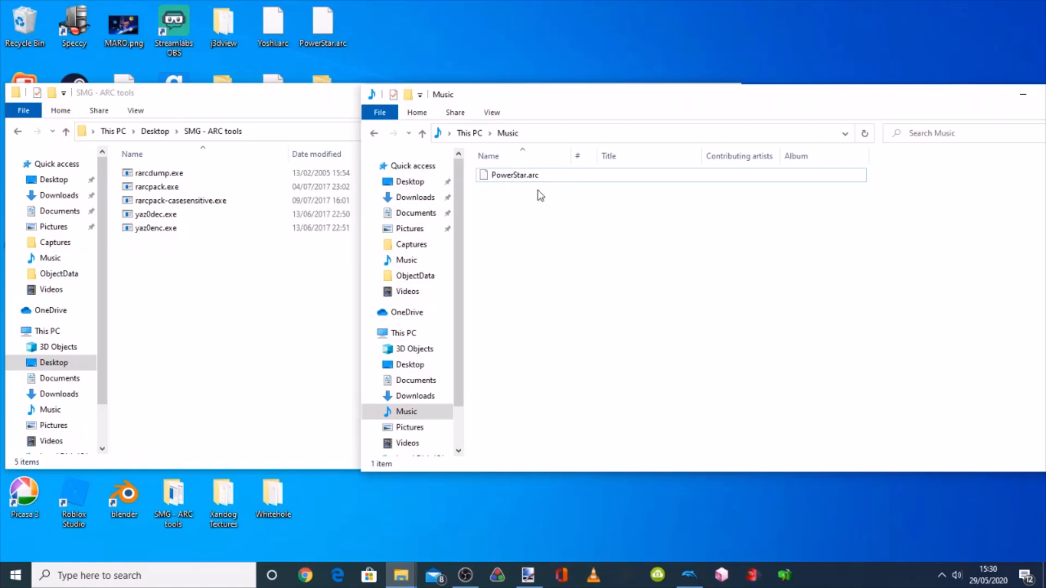
mouse_move(513, 174)
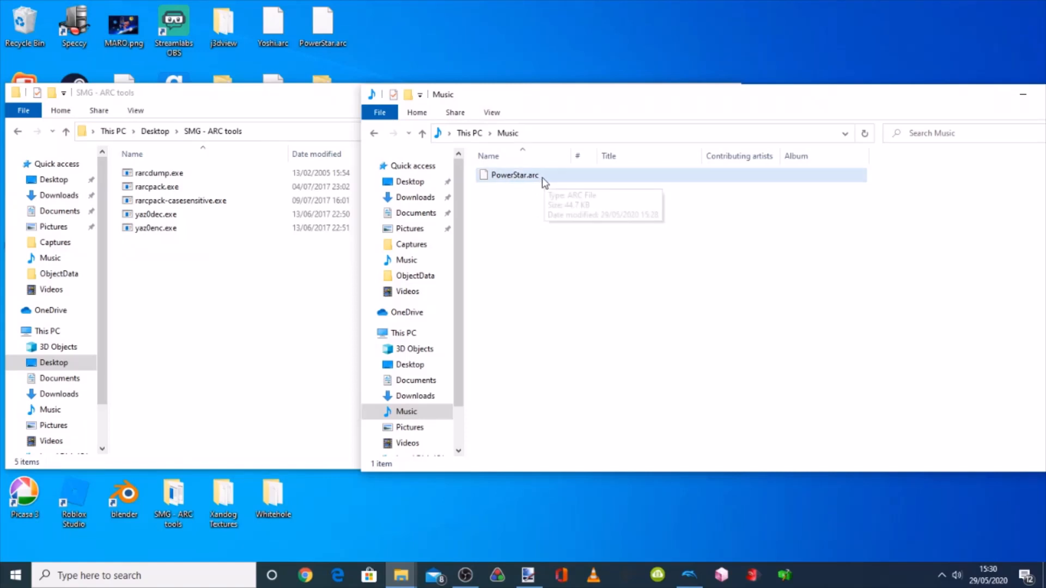
click(512, 174)
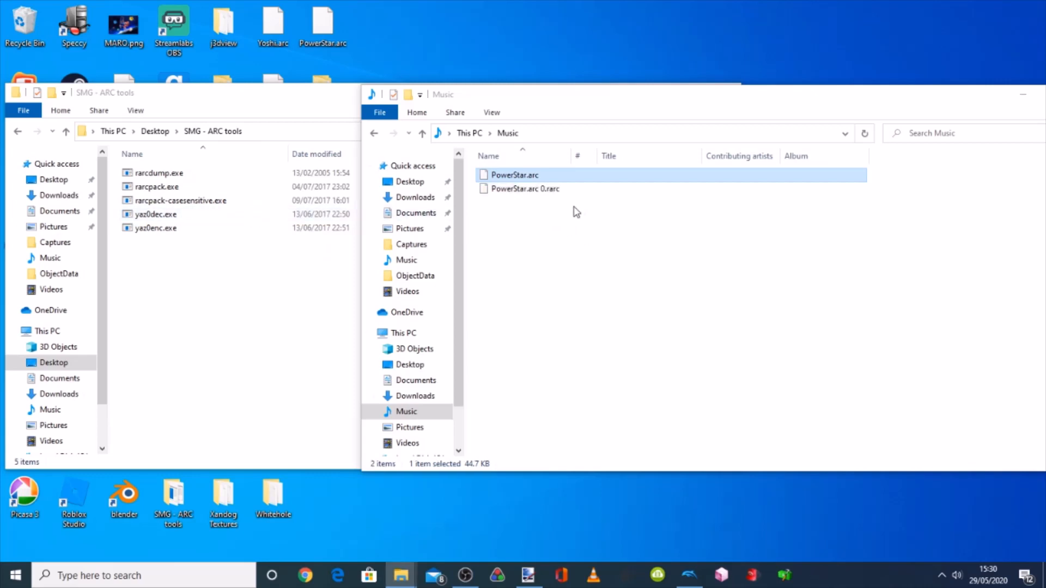
click(525, 188)
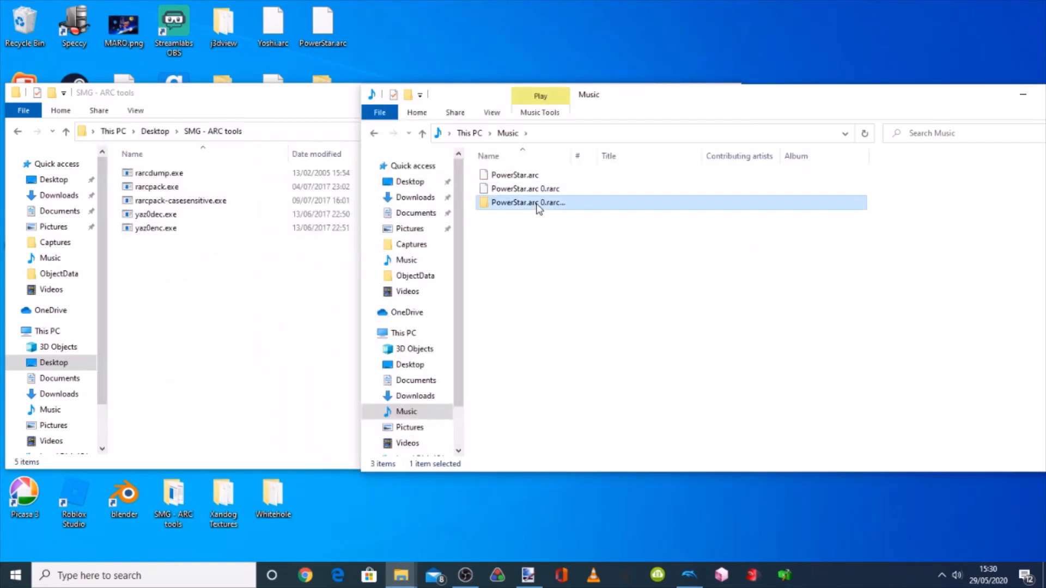
Create a folder named Test inside the extracted PowerStar folder for PowerStar.bdl
double_click(527, 202)
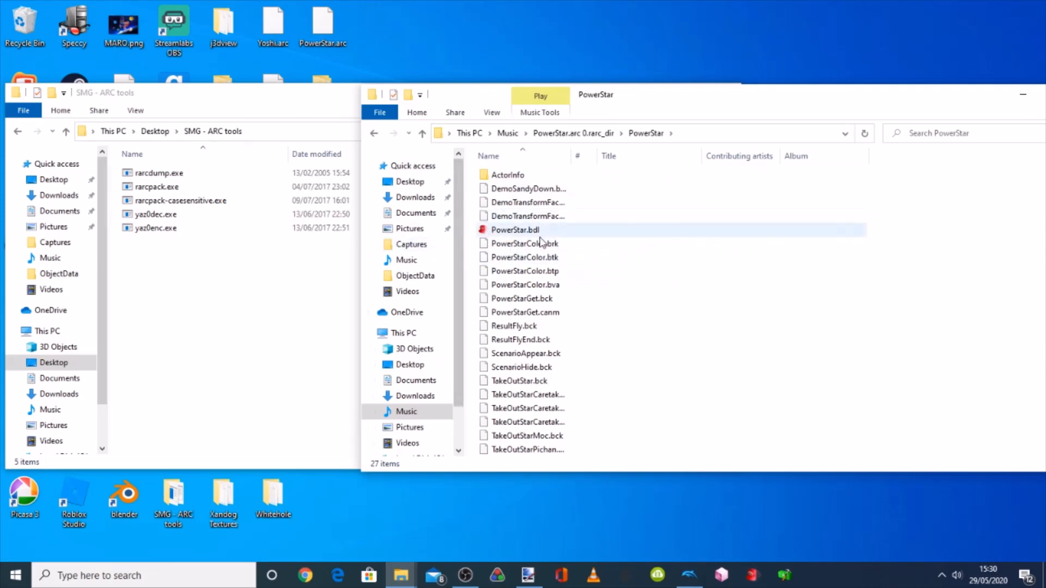
click(527, 189)
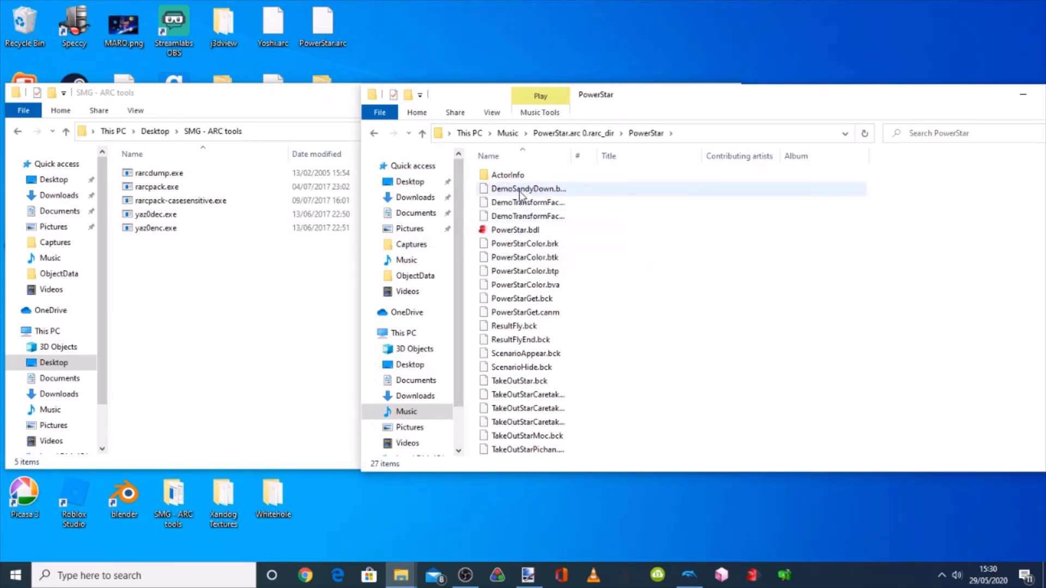
mouse_move(523, 188)
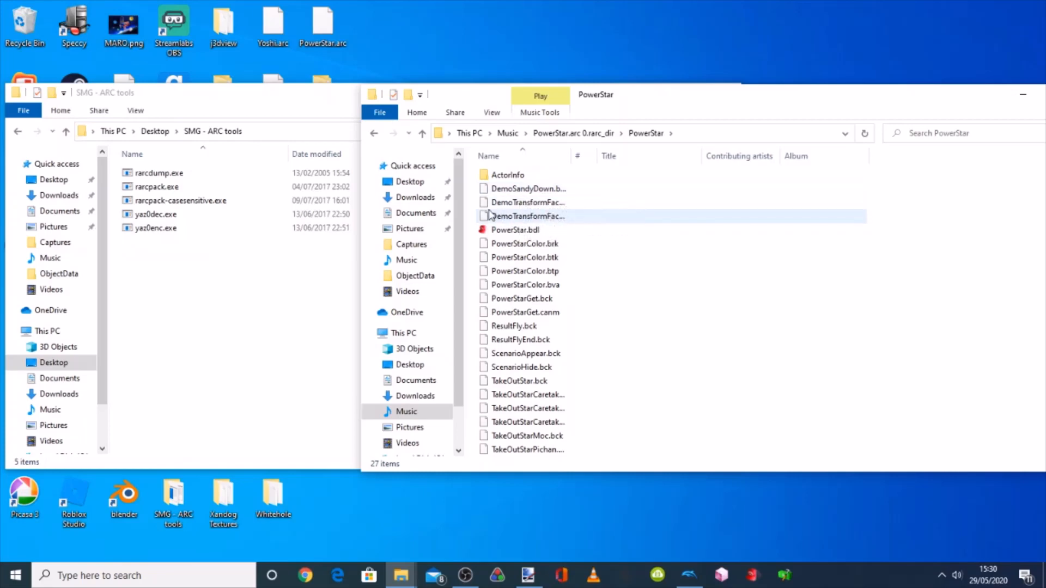
click(520, 367)
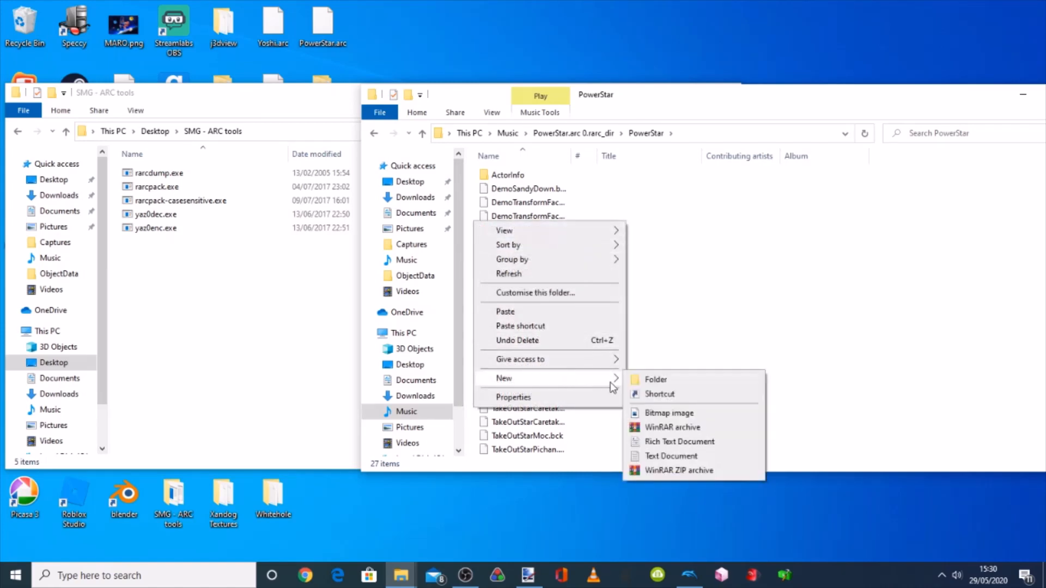
click(654, 380)
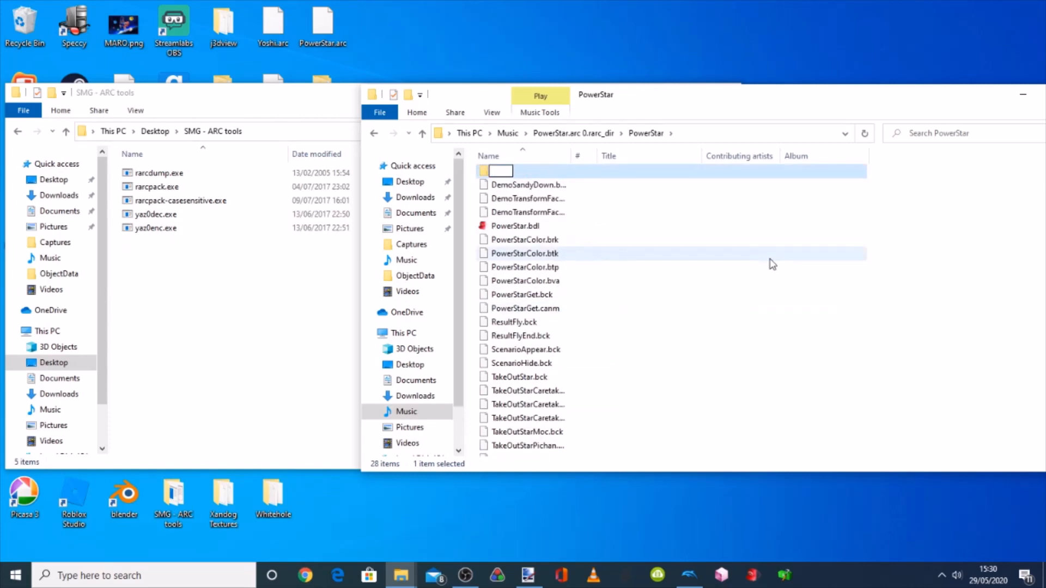
text(Test)
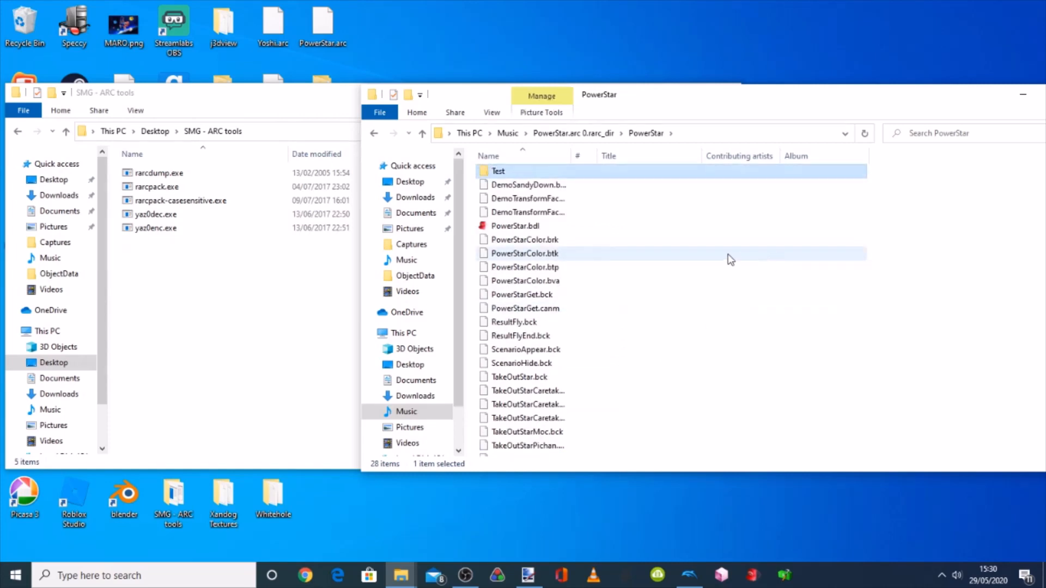
click(513, 225)
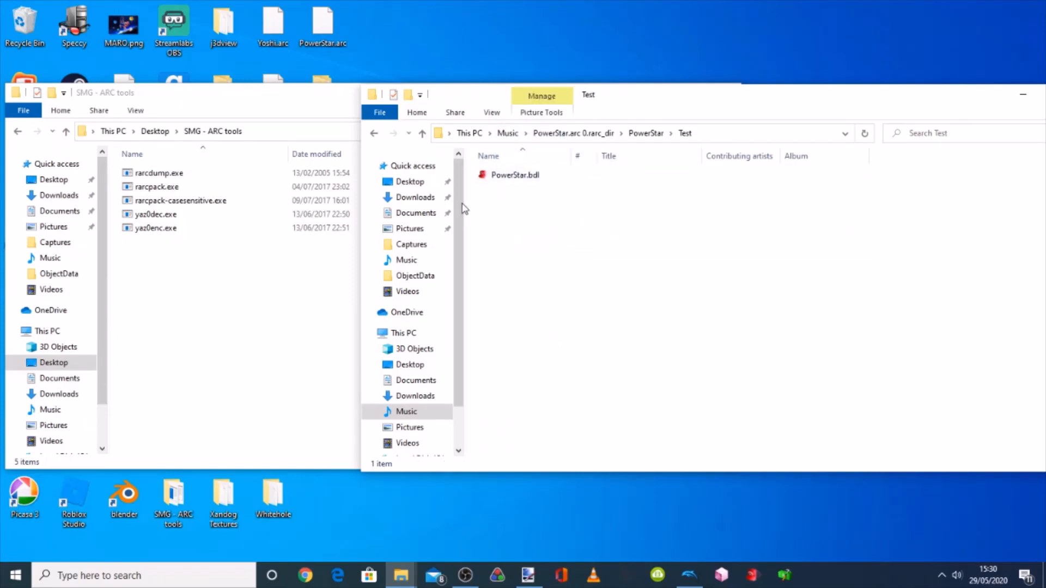
mouse_move(400, 574)
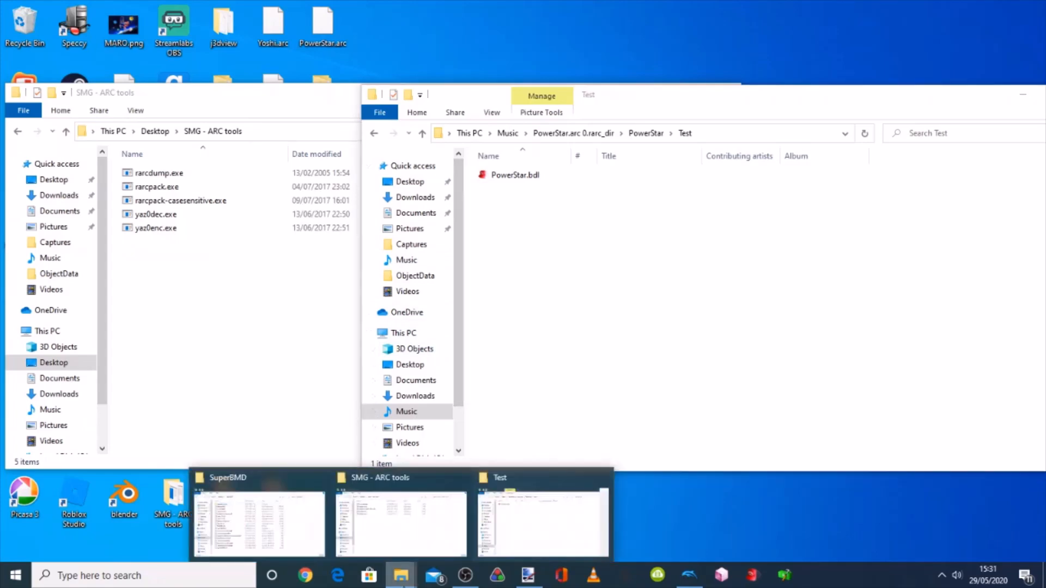
Convert PowerStar.bdl with SuperBMD so PowerStar.dae, materials and PNG textures fill Test
click(258, 522)
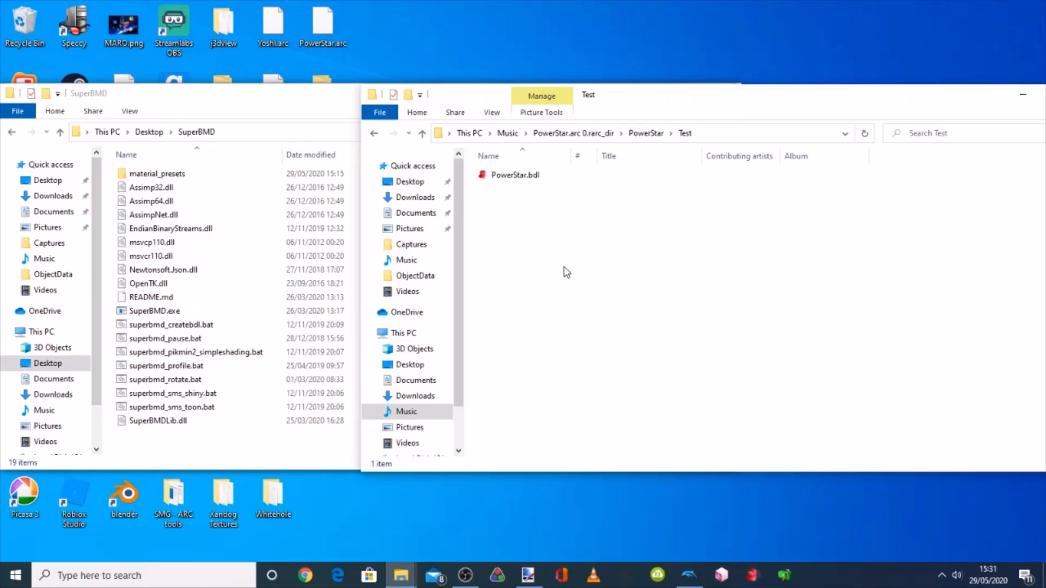
click(513, 175)
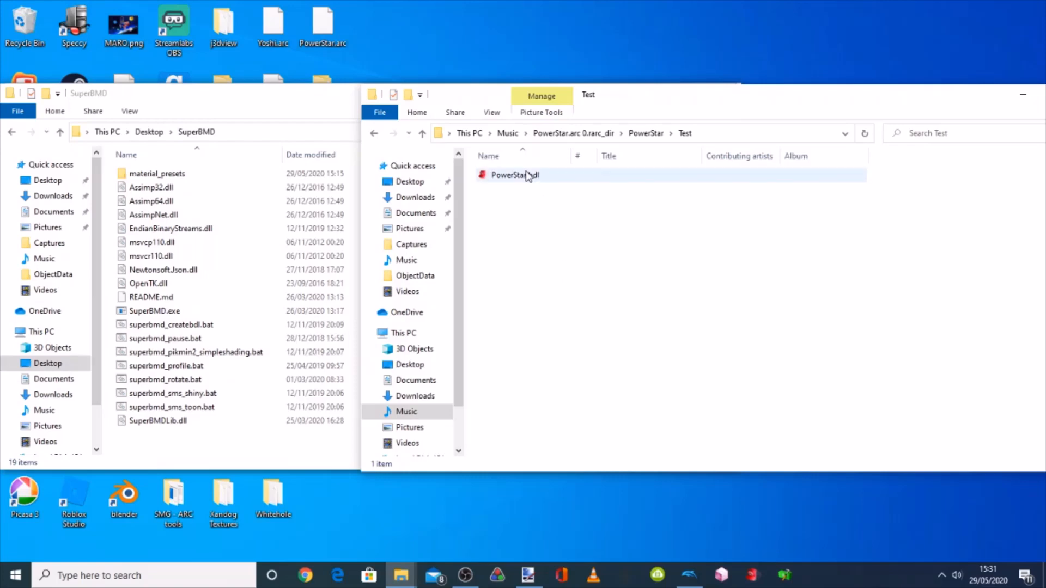
mouse_move(513, 174)
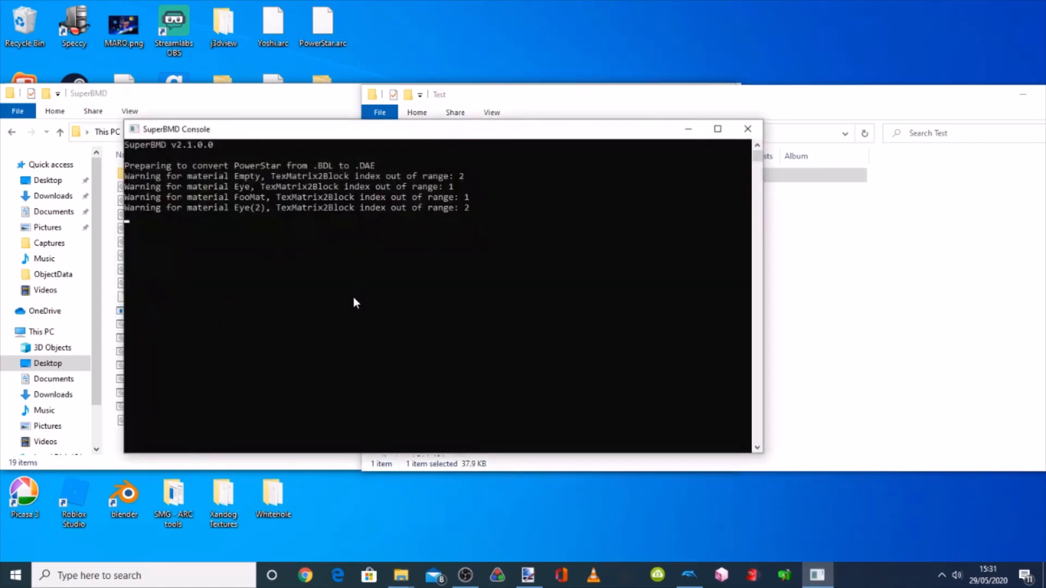
click(746, 128)
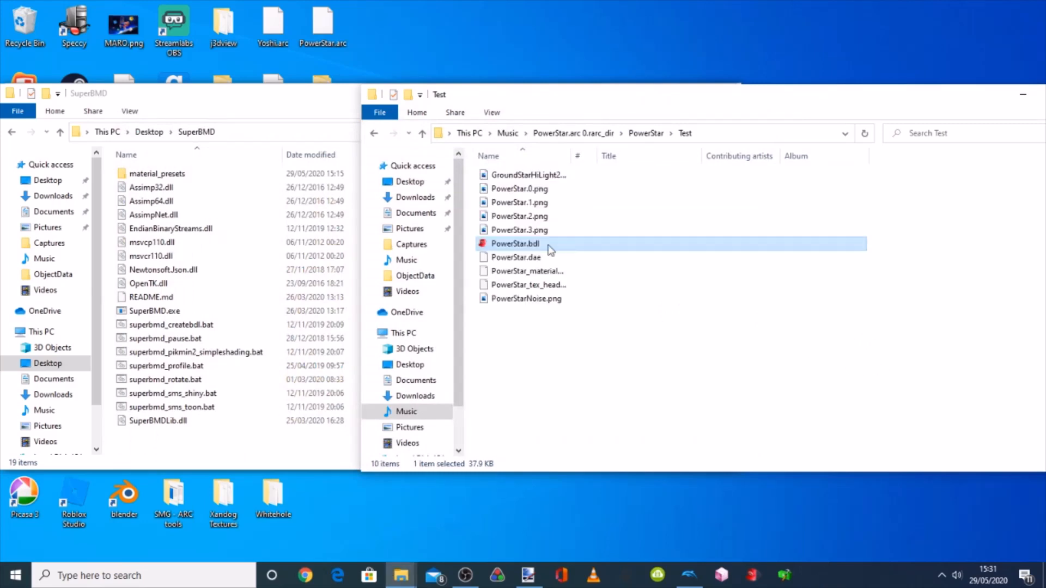
mouse_move(532, 284)
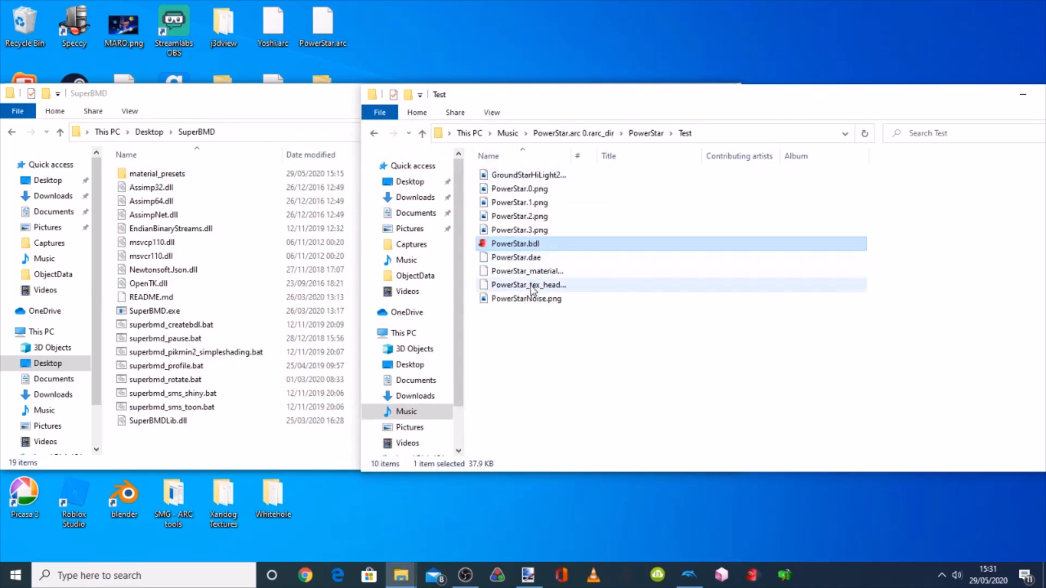
mouse_move(530, 243)
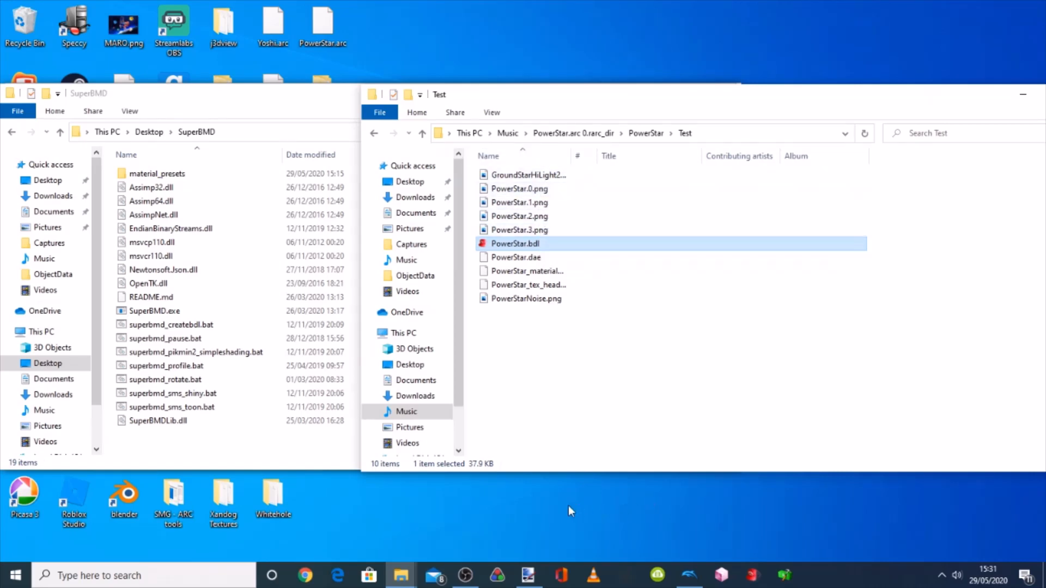
mouse_move(533, 559)
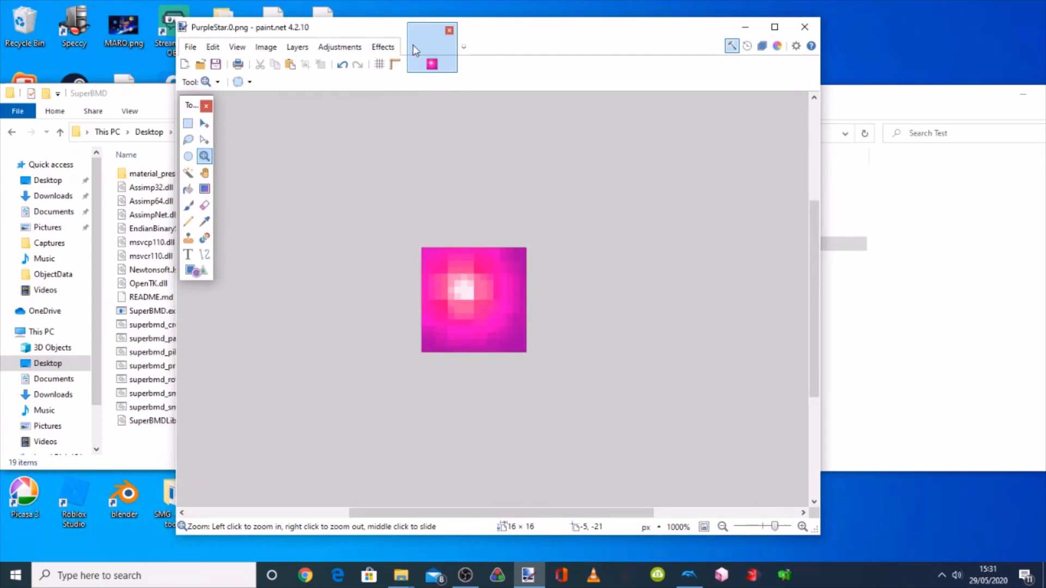
Load the purple star texture from the PowerStar folder, discarding a hue adjustment
click(189, 47)
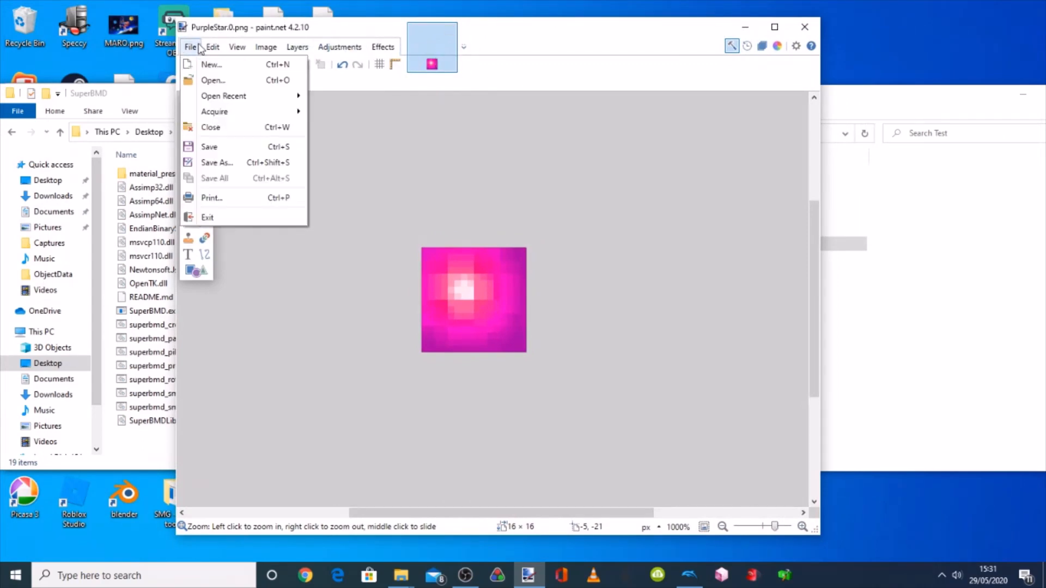
click(212, 80)
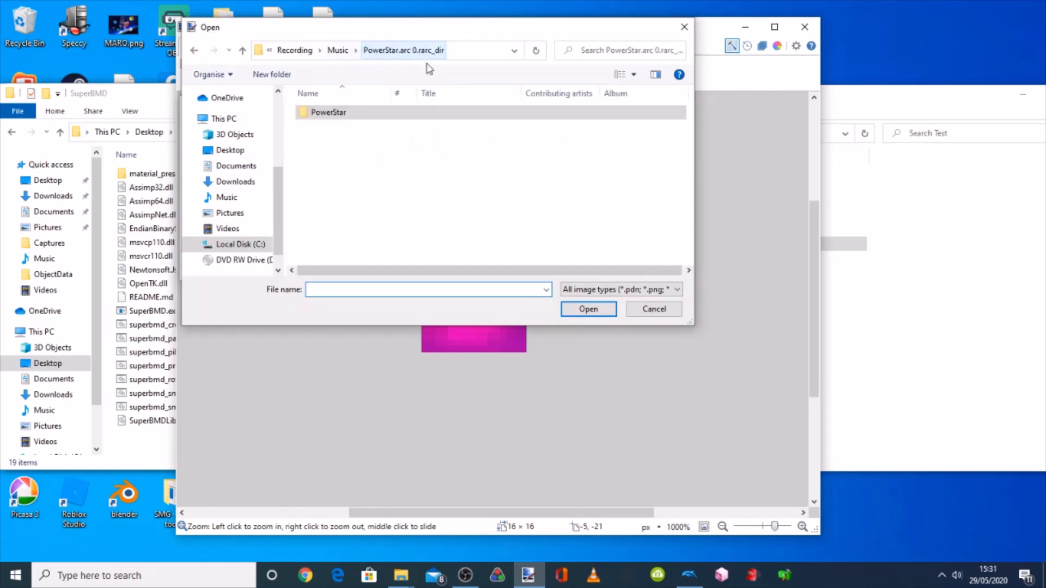
double_click(328, 112)
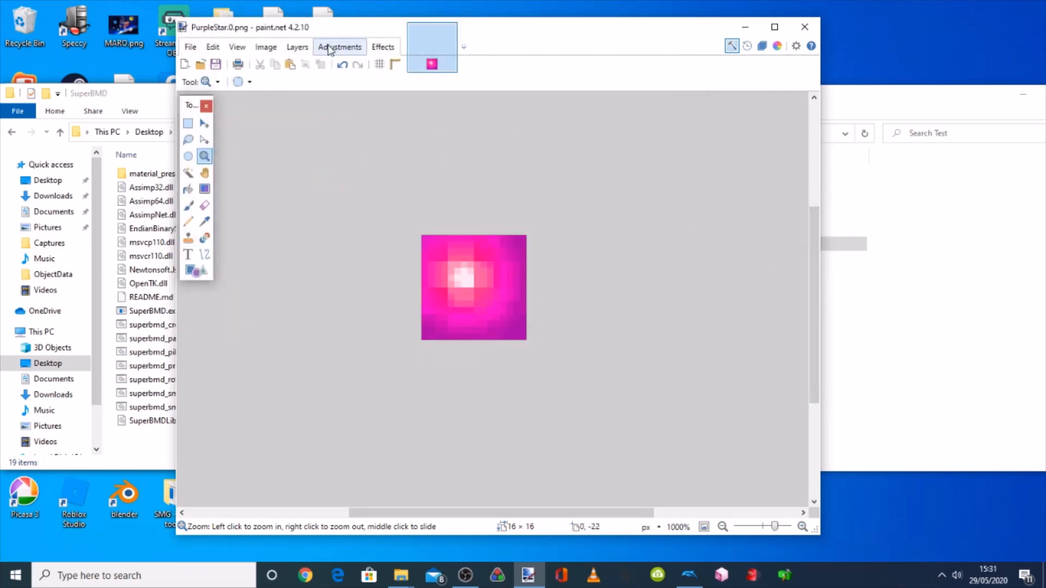
click(340, 47)
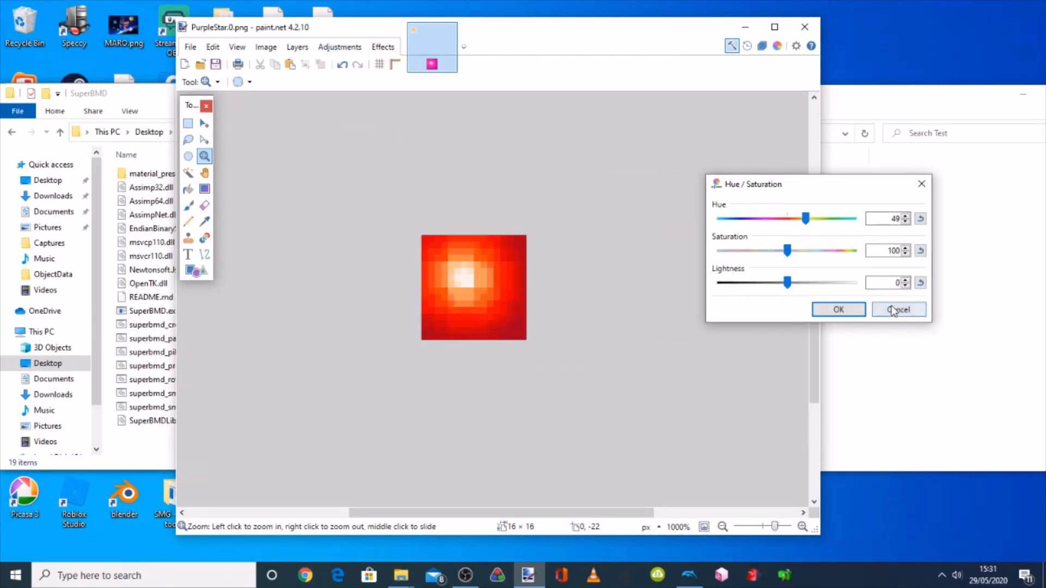
click(837, 310)
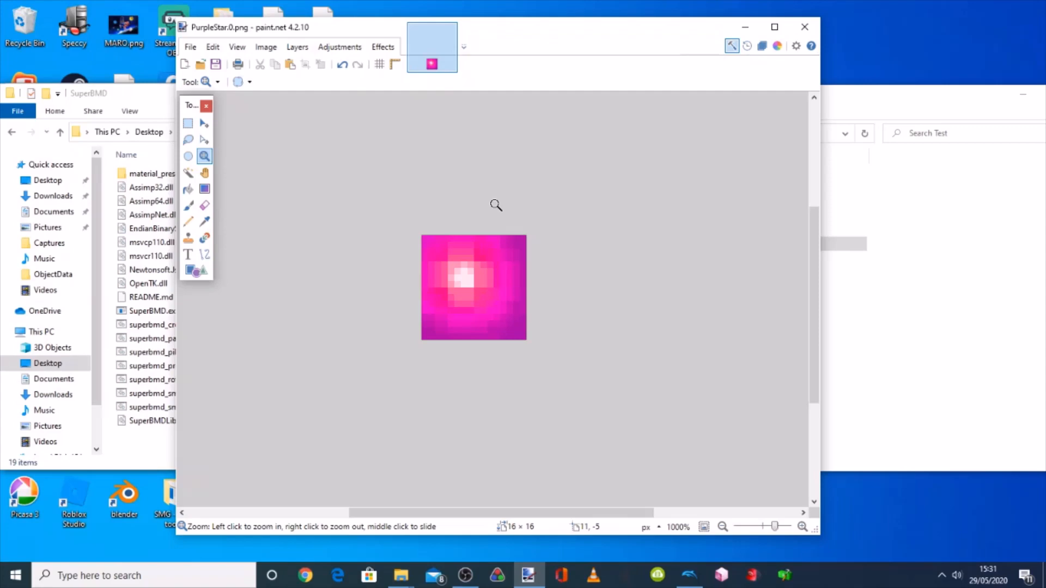
Save the image as PurpleStar.0.png in PNG format into the Test folder
click(189, 46)
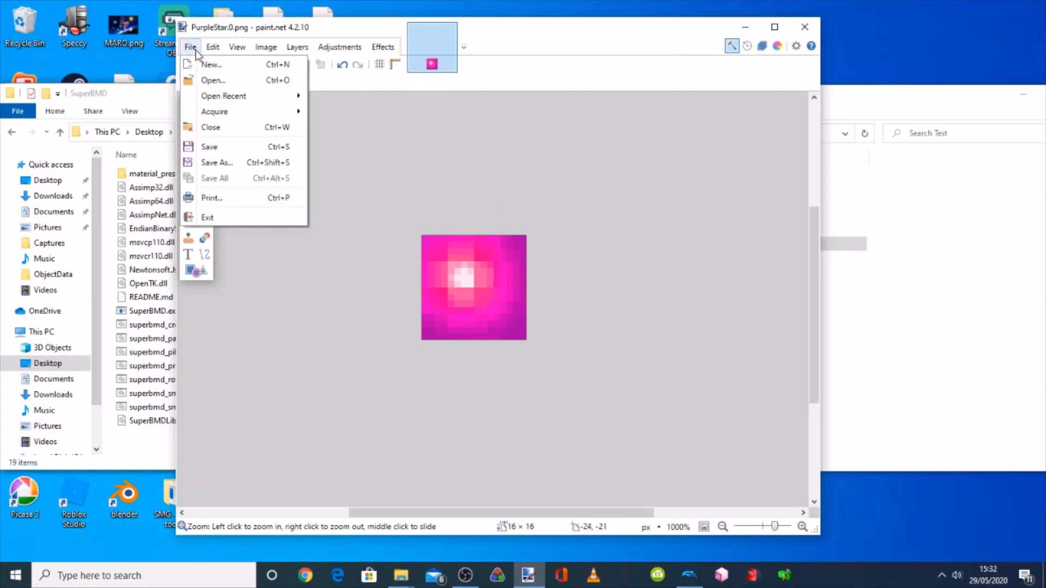
click(217, 162)
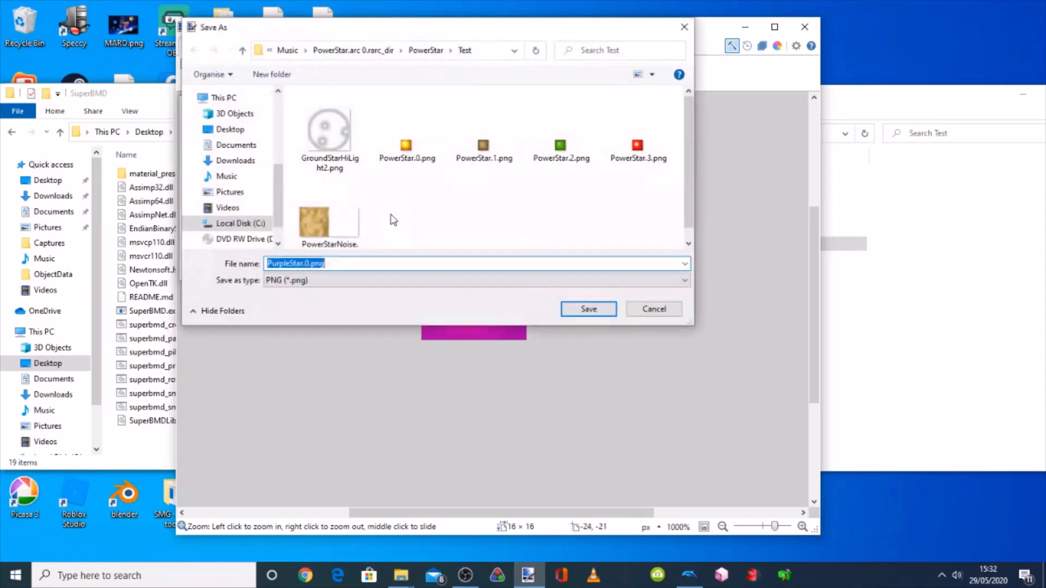
mouse_move(396, 262)
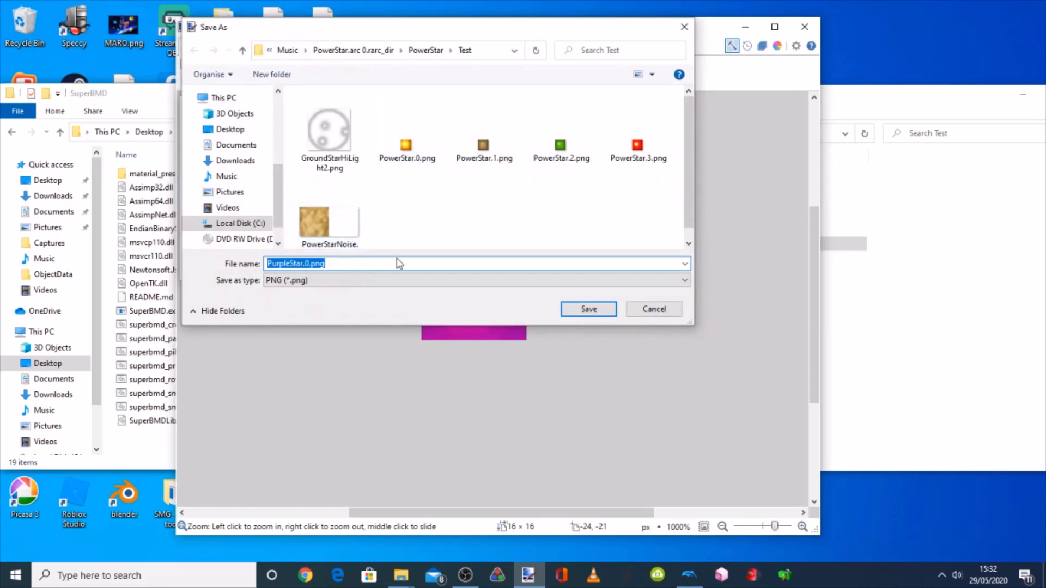
click(588, 308)
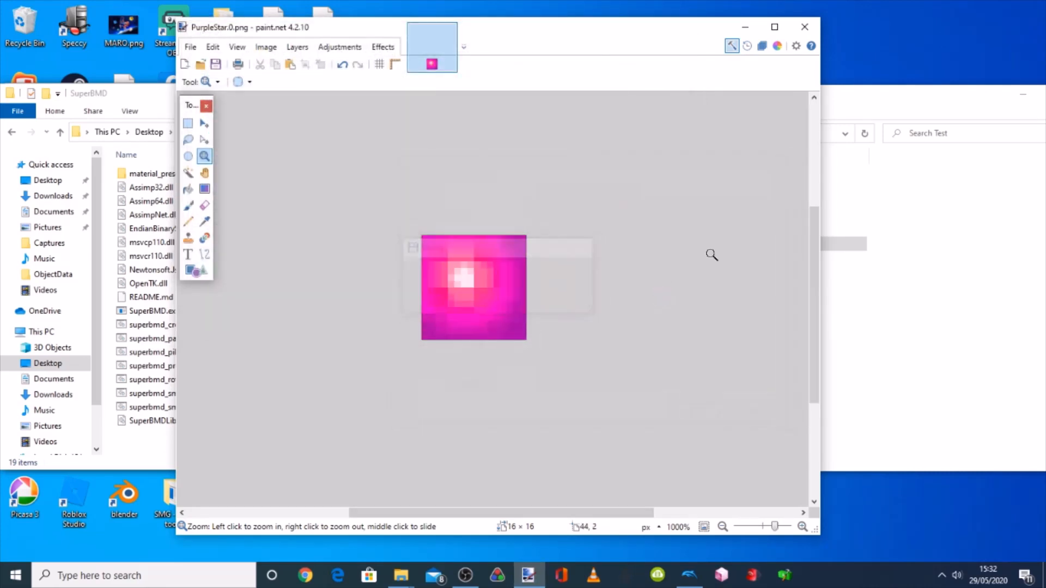
mouse_move(843, 35)
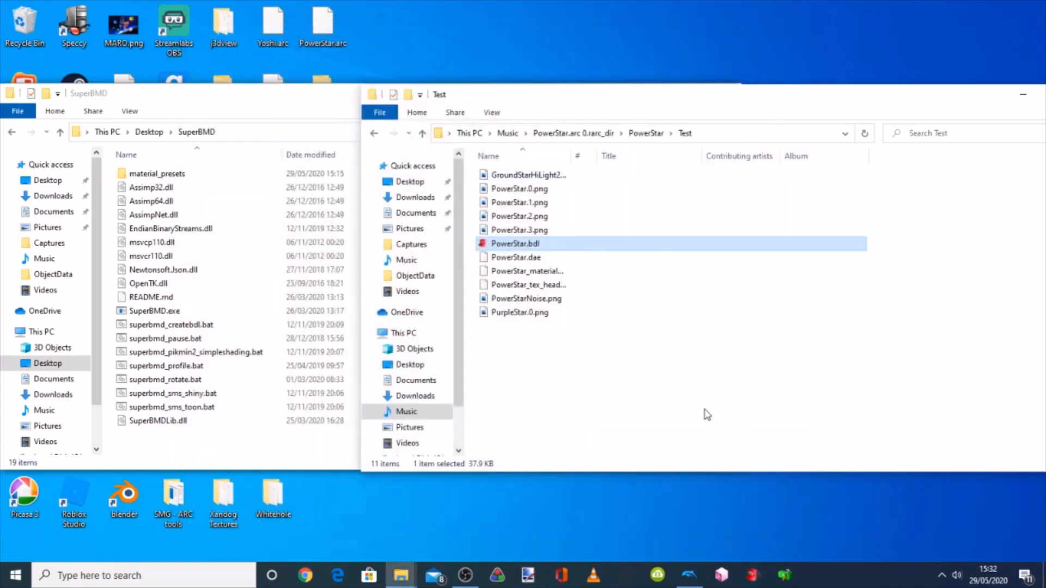
Launch Wexos's Toolbox from the taskbar
click(783, 575)
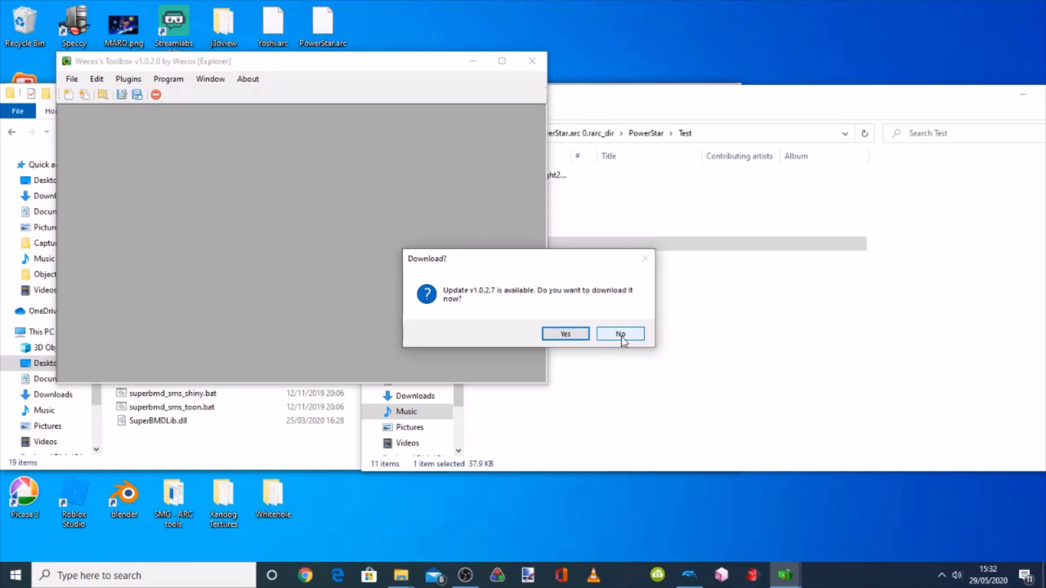
Decline the update and start a new BTI from file, browsing to the PowerStar Test folder
click(619, 333)
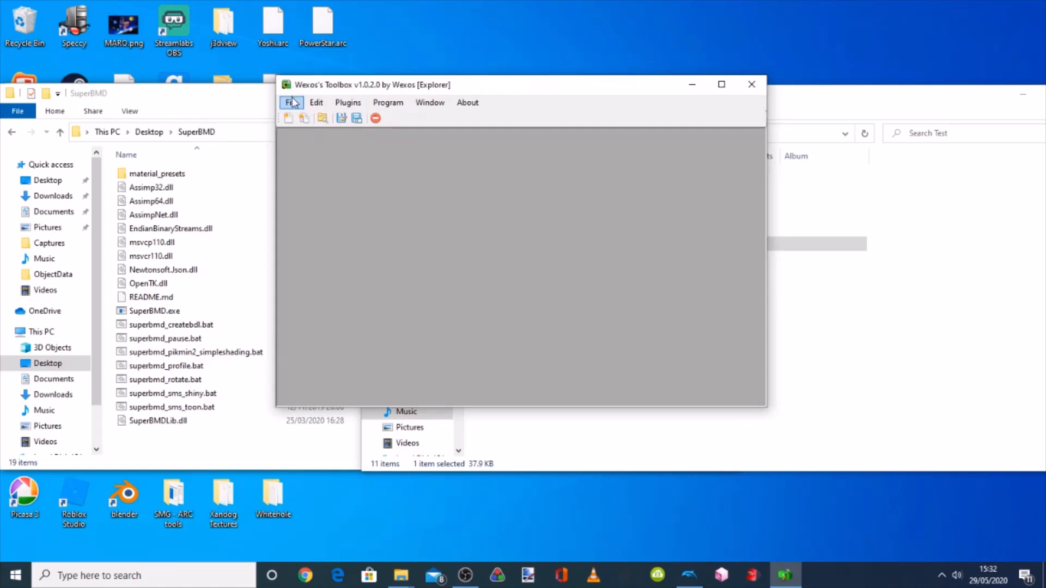
click(291, 103)
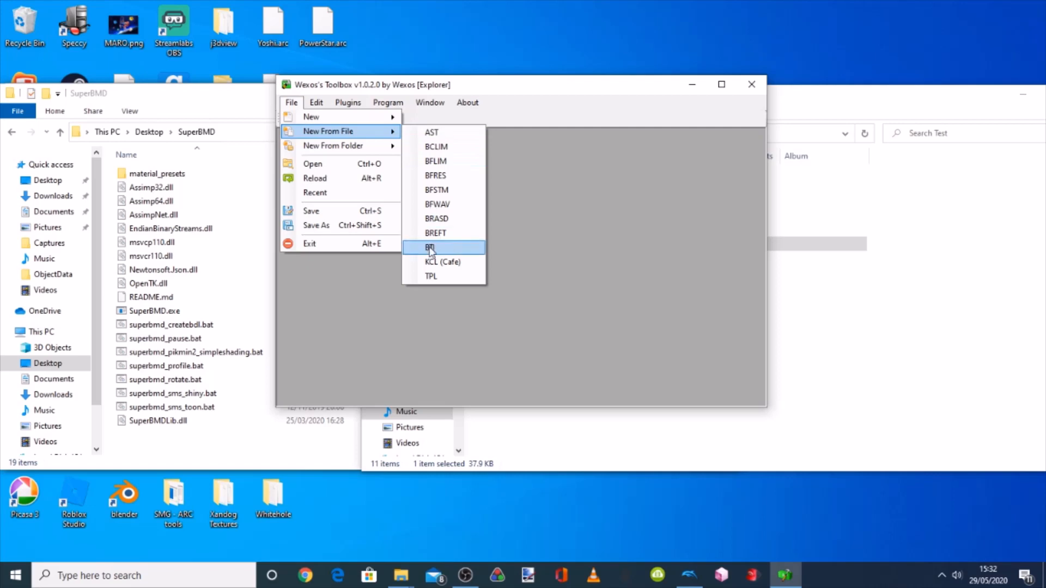
click(430, 247)
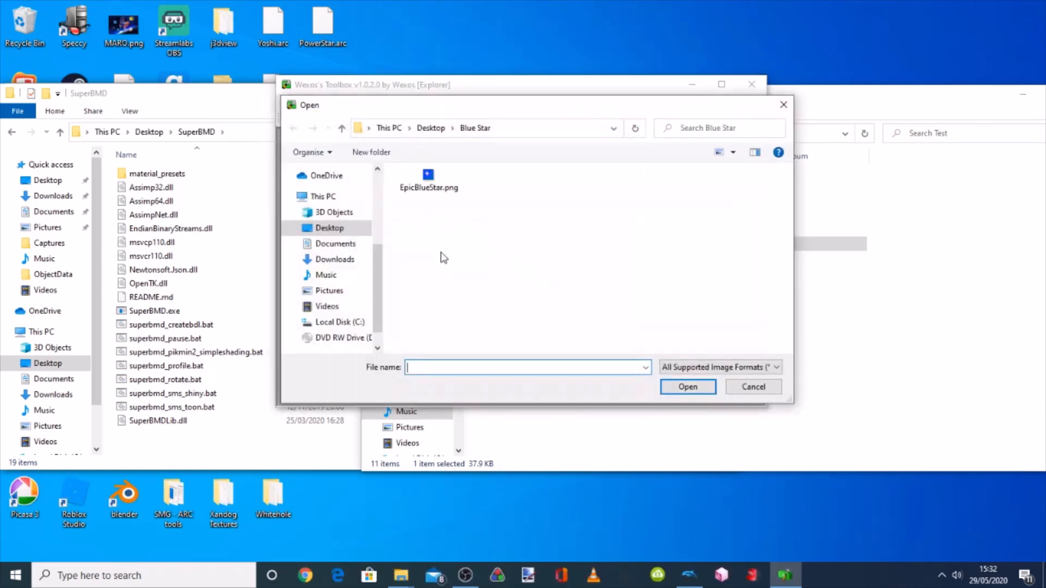
click(326, 275)
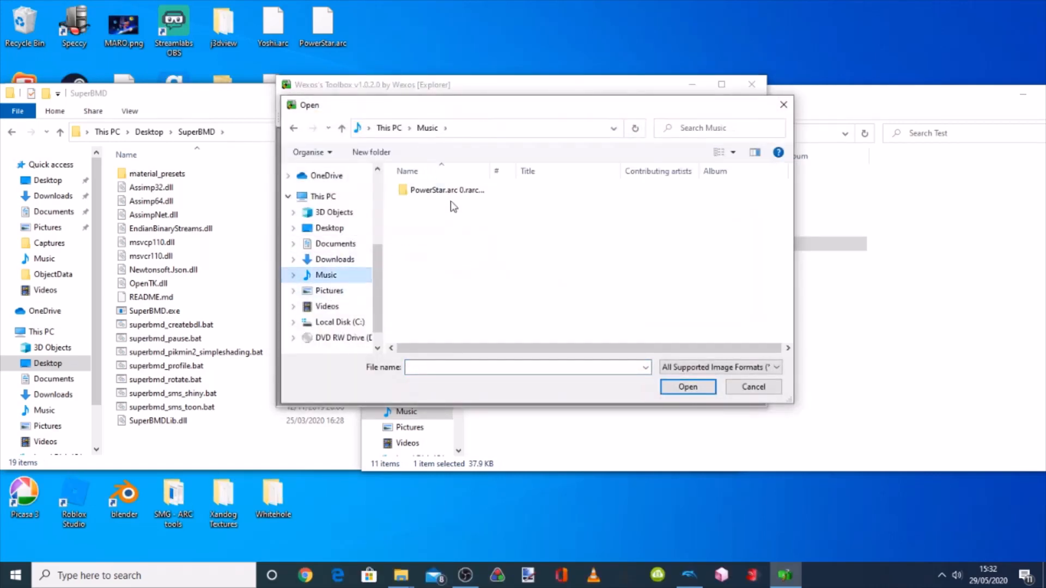
double_click(446, 190)
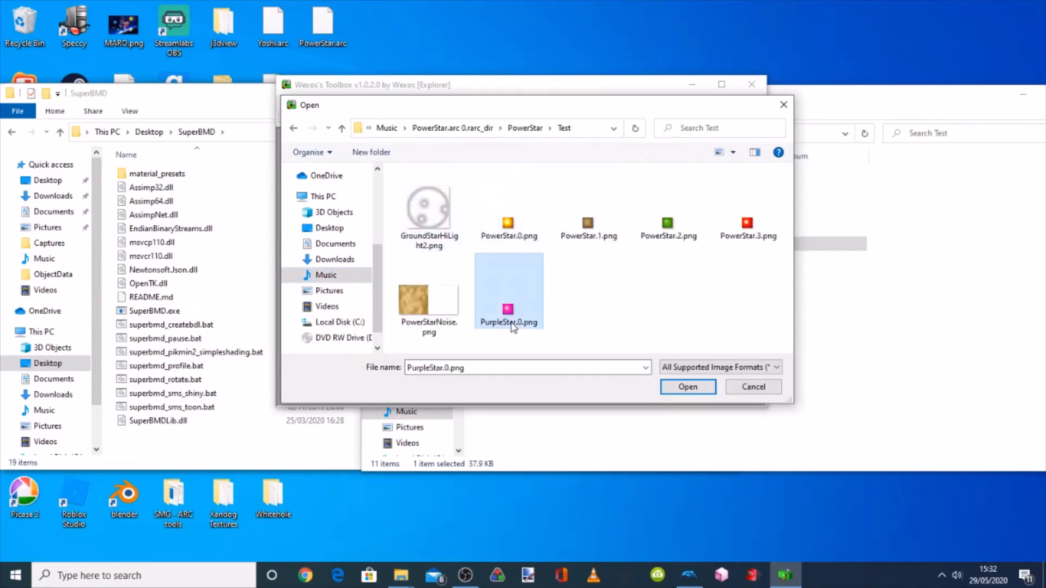
Import PurpleStar.0.png as a new BTI texture in RGBA8 image format
click(687, 387)
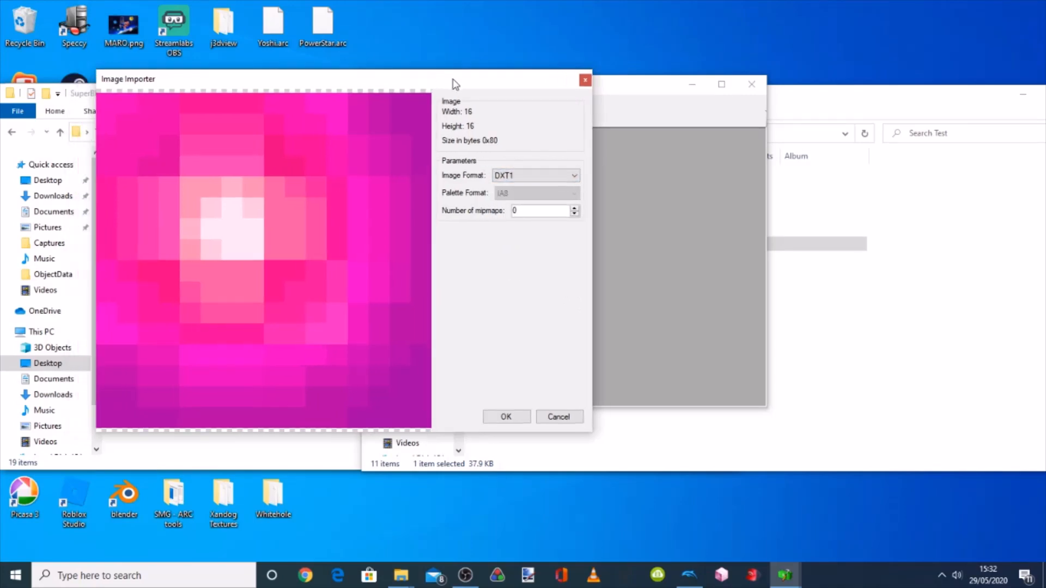
click(572, 174)
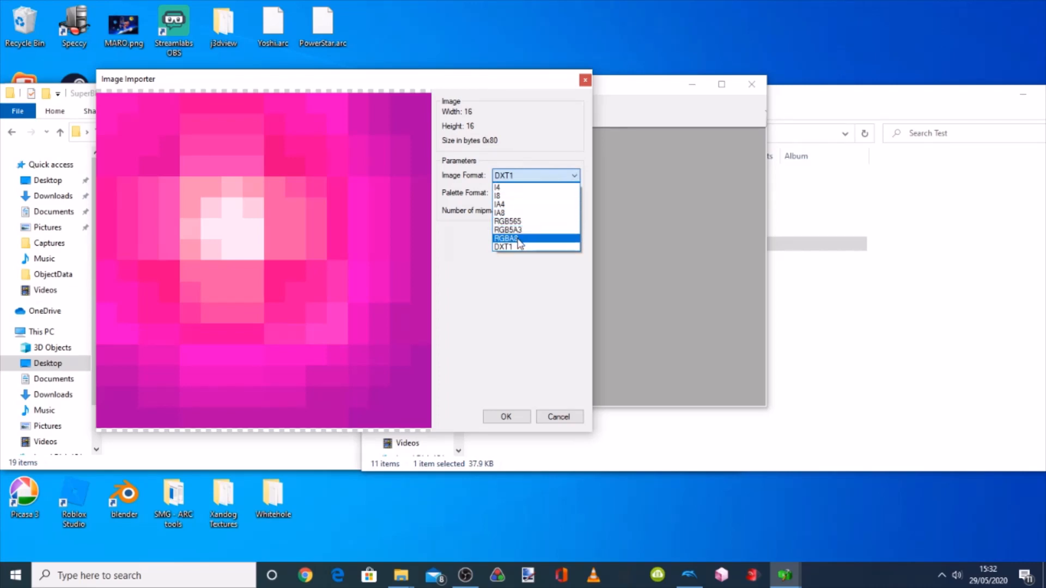
click(504, 238)
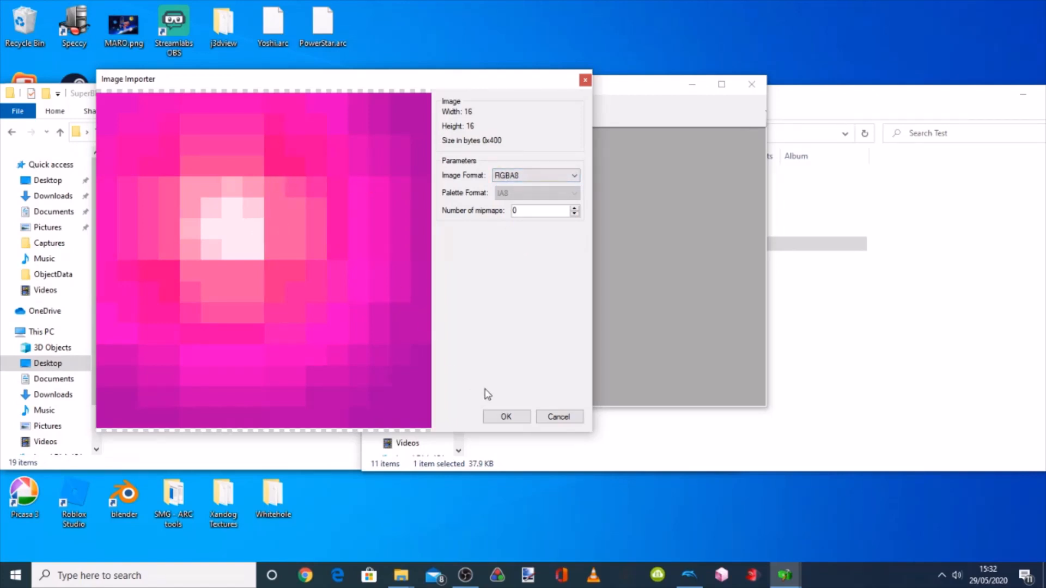
click(504, 416)
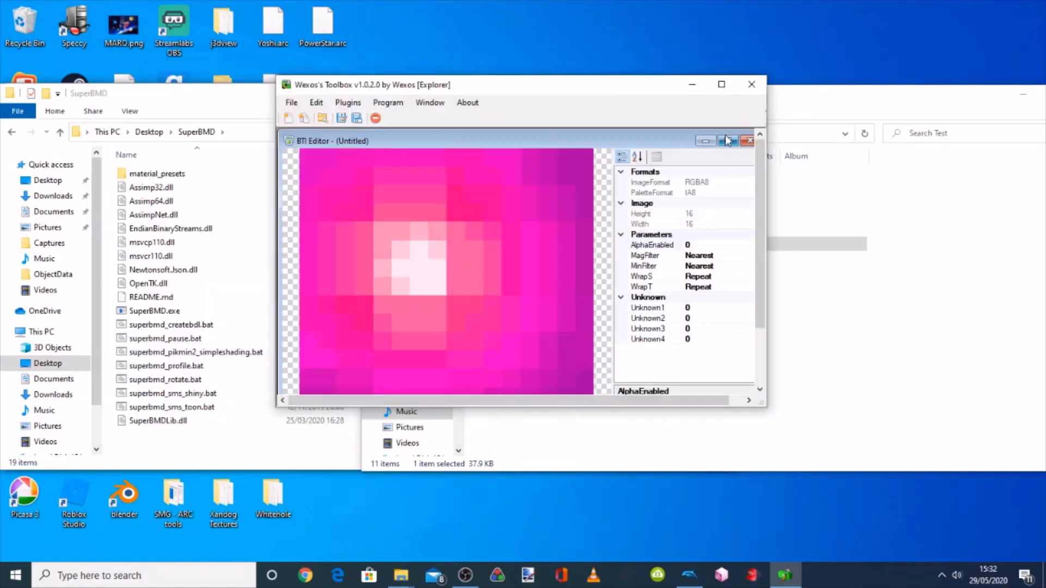
Save the texture as PurpleStarTexture.bti in the Test folder
click(291, 102)
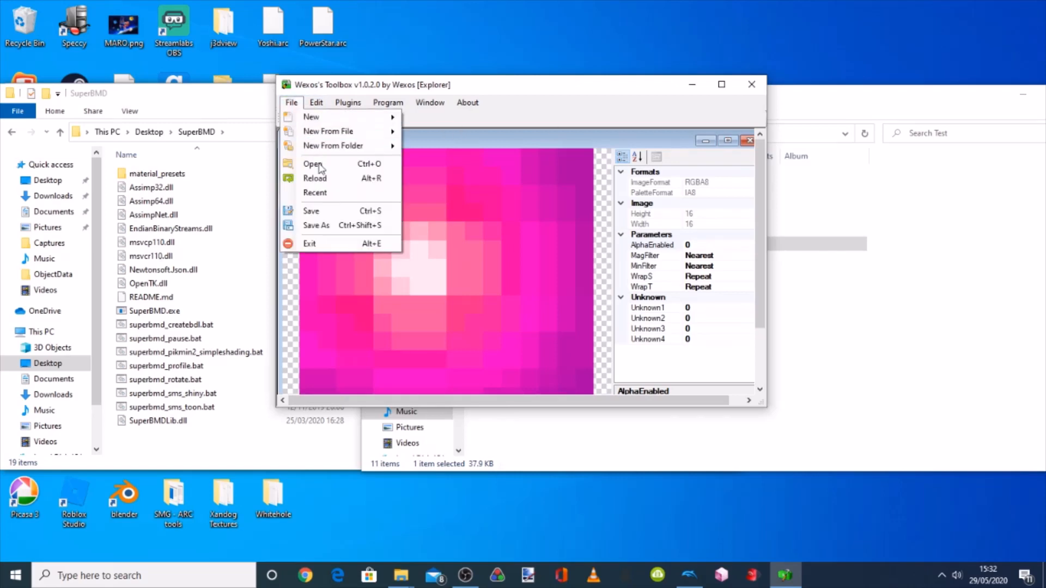
click(315, 224)
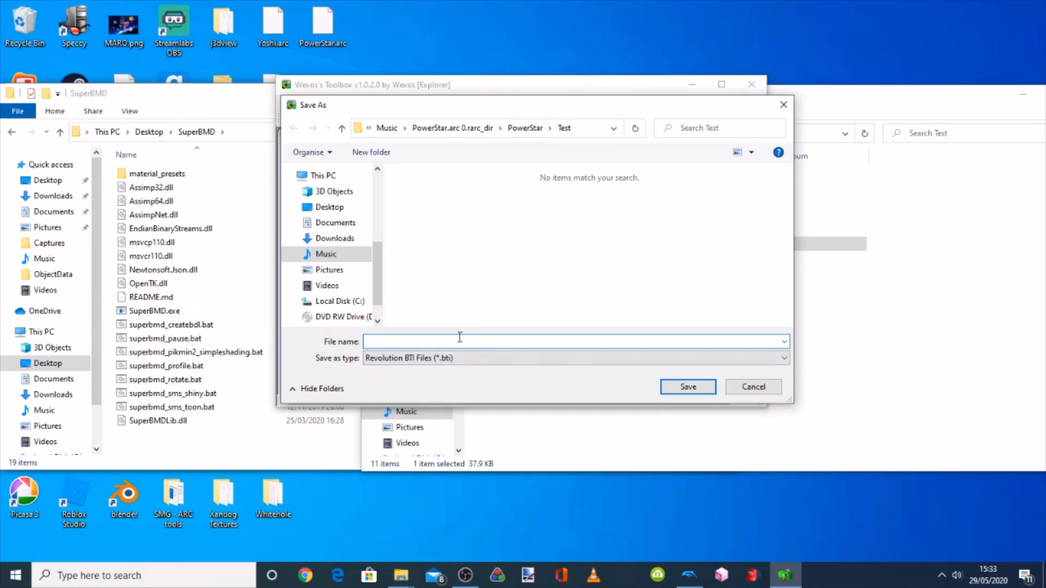
text(PurpleStarTe)
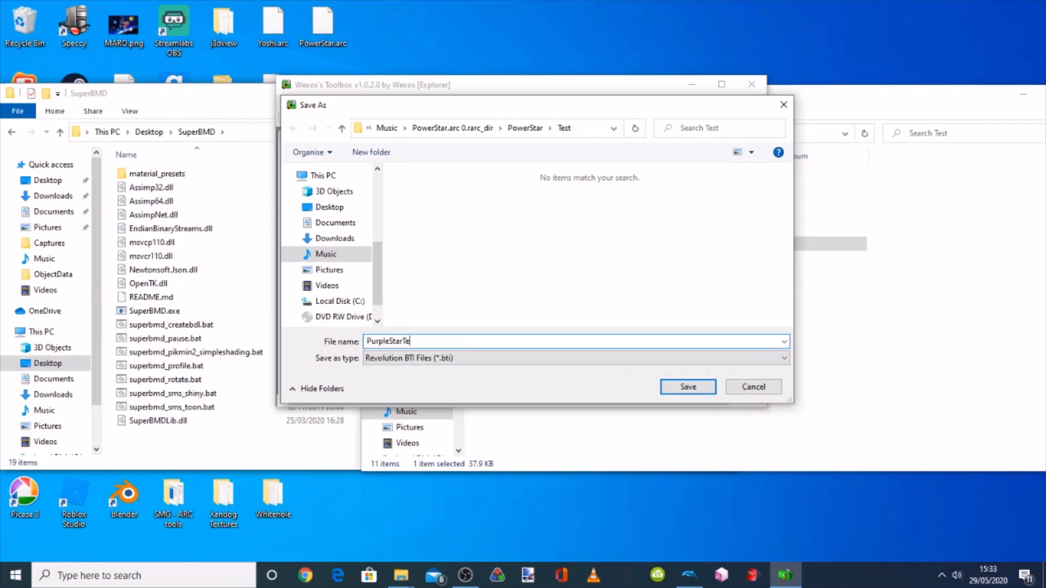
click(687, 386)
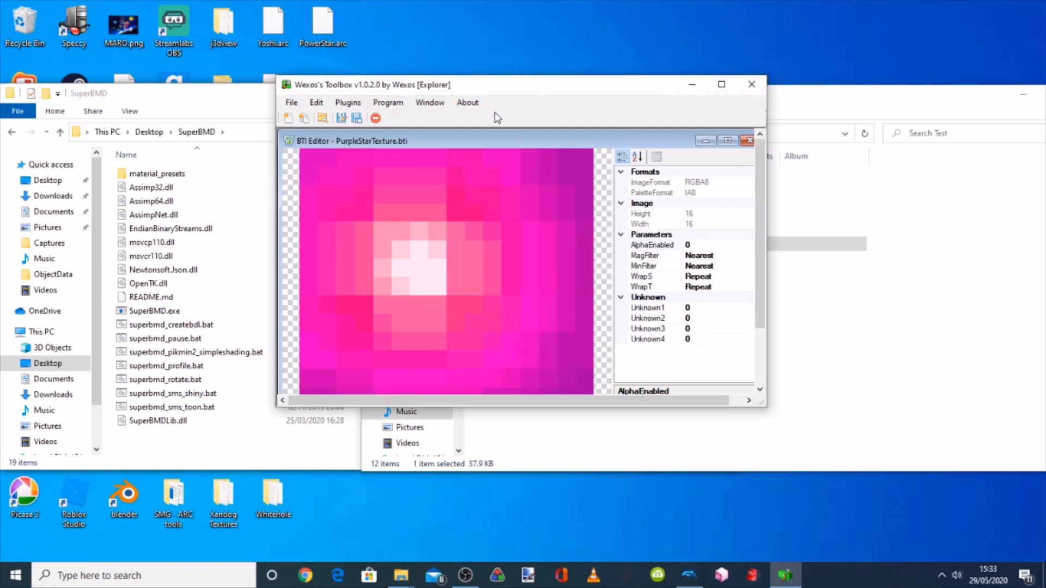
mouse_move(612, 153)
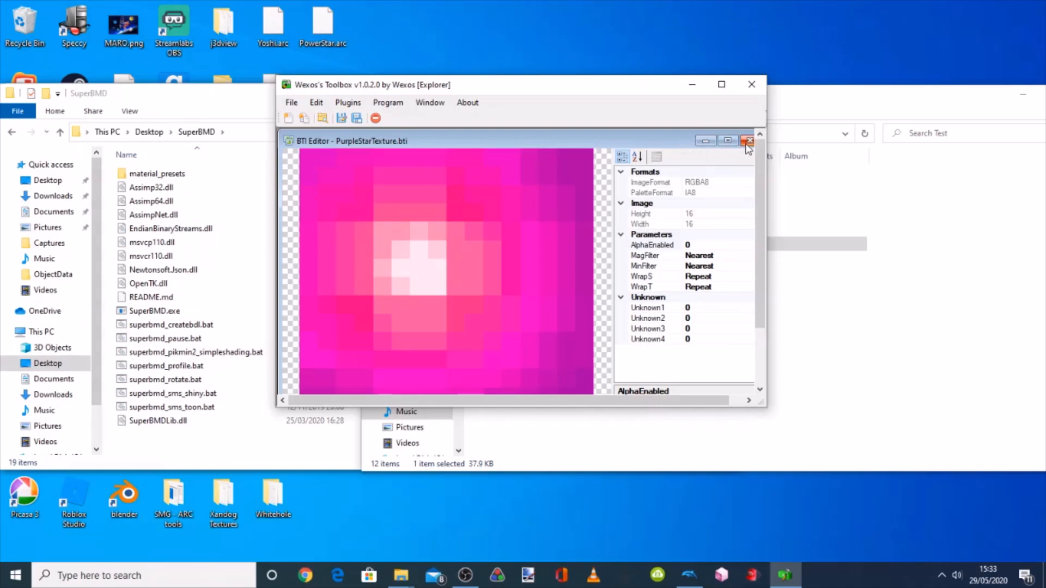
Close the PurpleStarTexture.bti editor and exit Wexos's Toolbox
click(747, 140)
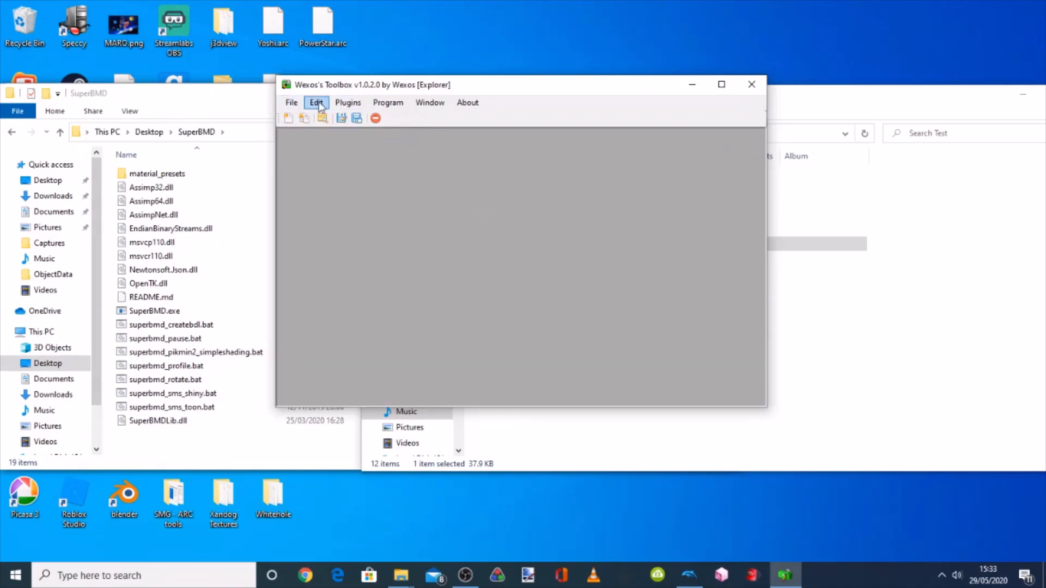
click(291, 103)
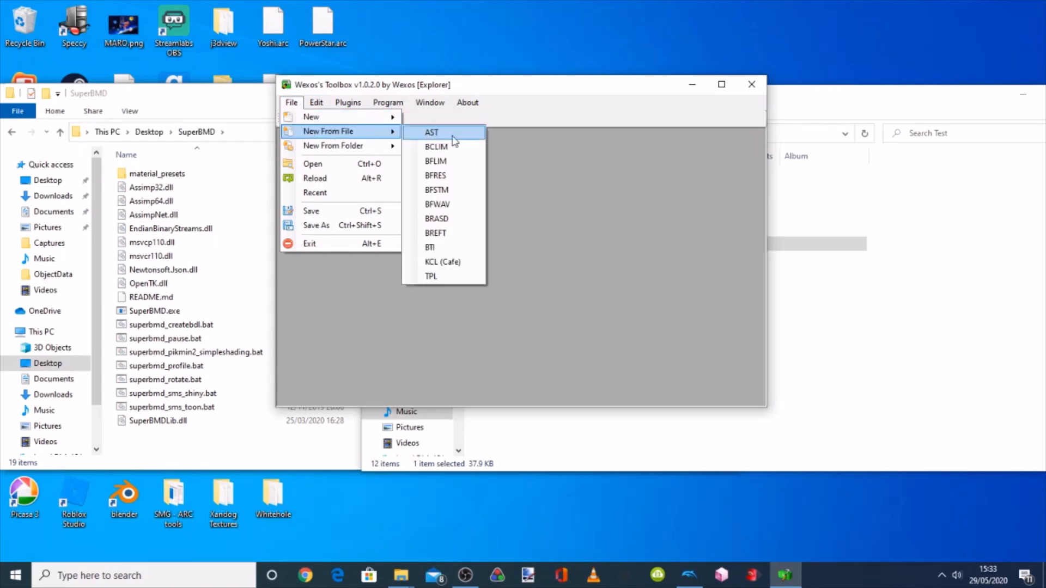
click(619, 237)
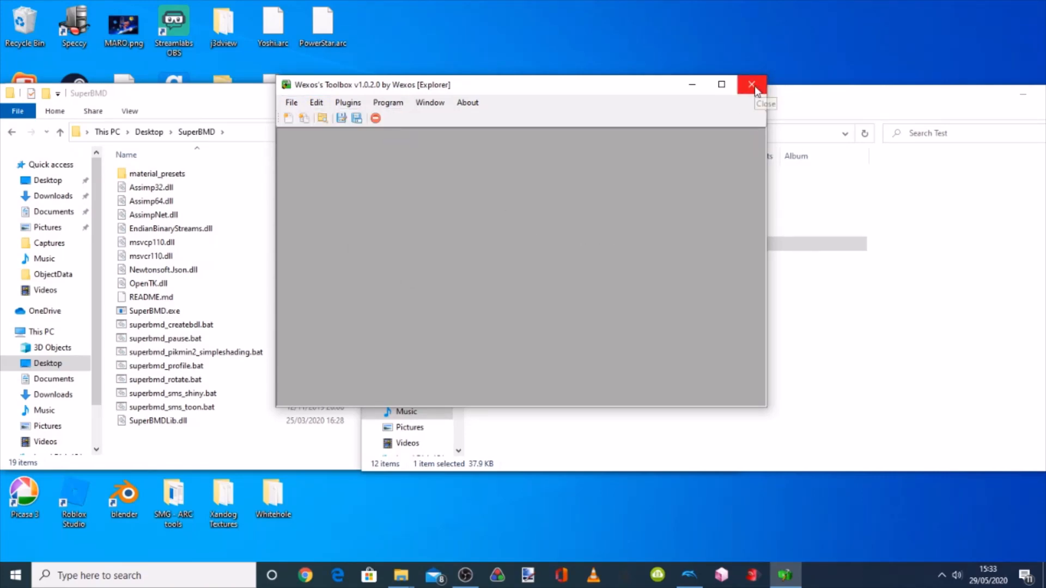
click(753, 85)
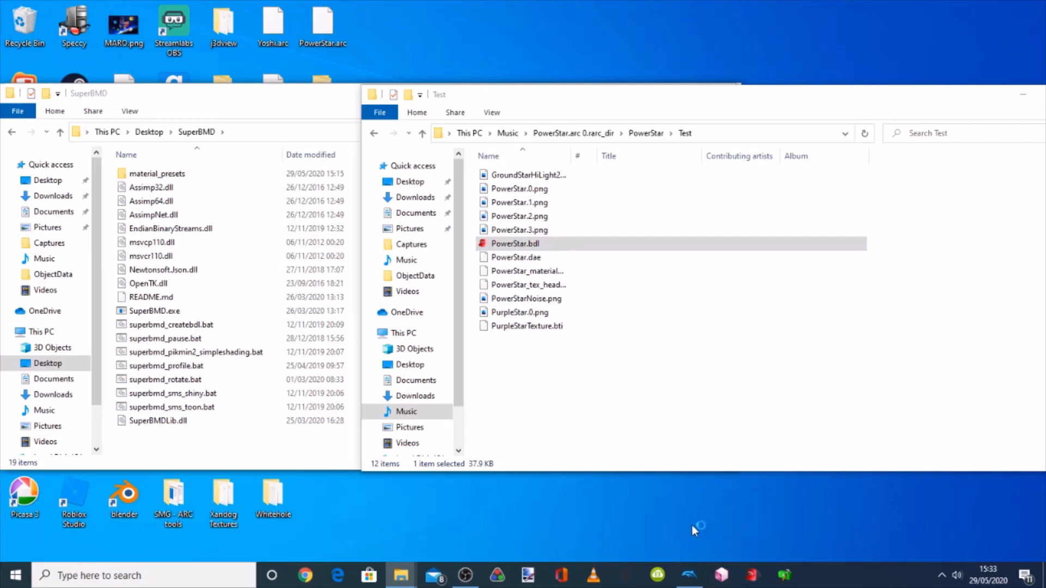
mouse_move(704, 555)
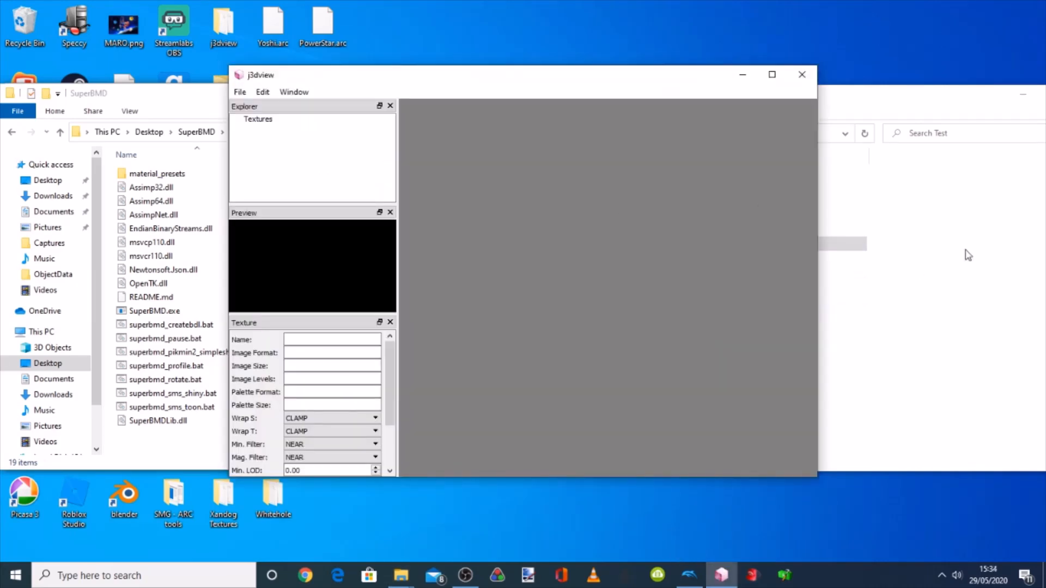
mouse_move(1010, 252)
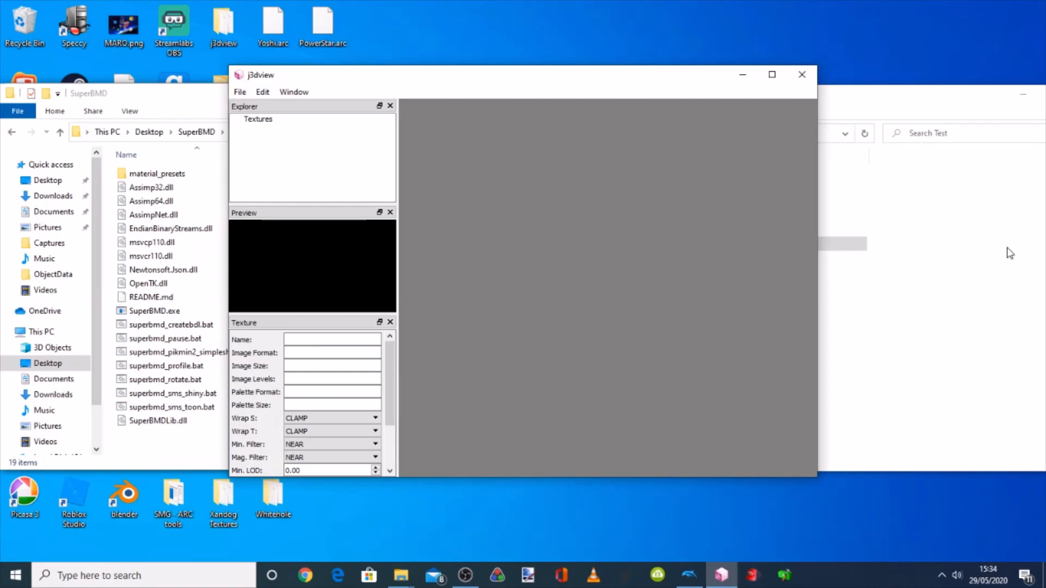
mouse_move(553, 168)
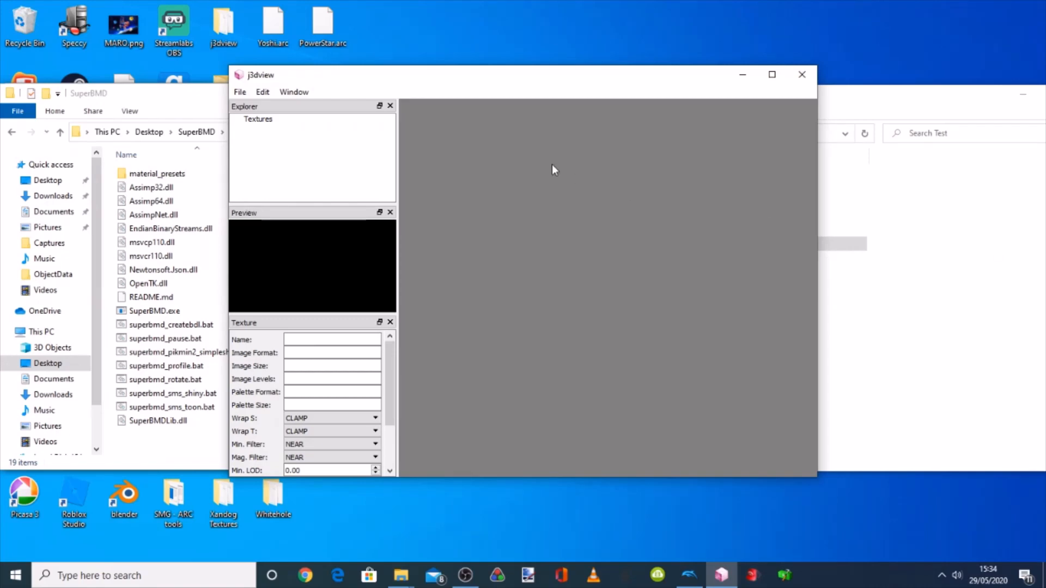
Load PowerStar.bdl from the Music PowerStar Test folder into j3dview
click(240, 92)
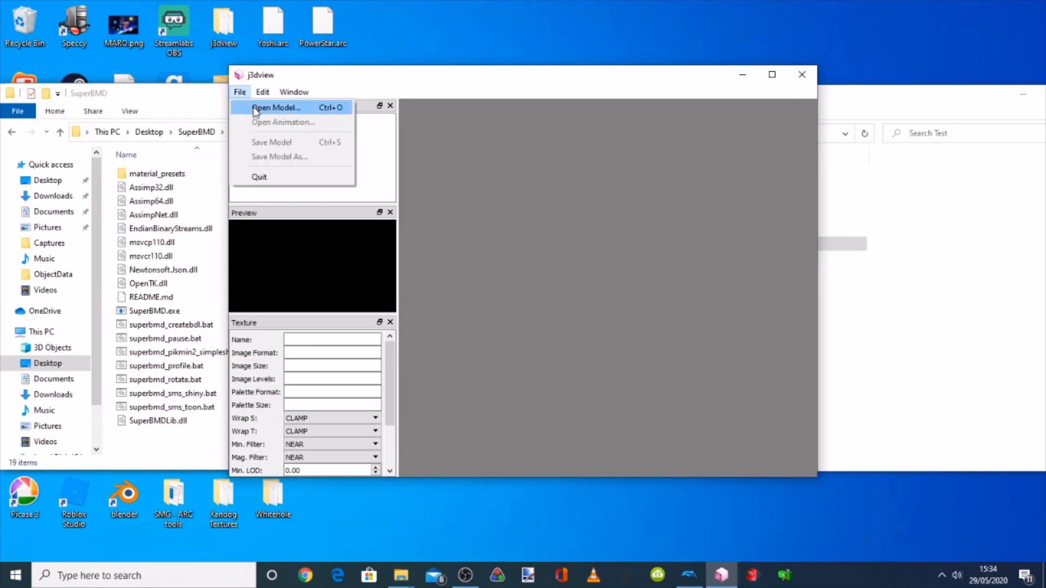
click(276, 108)
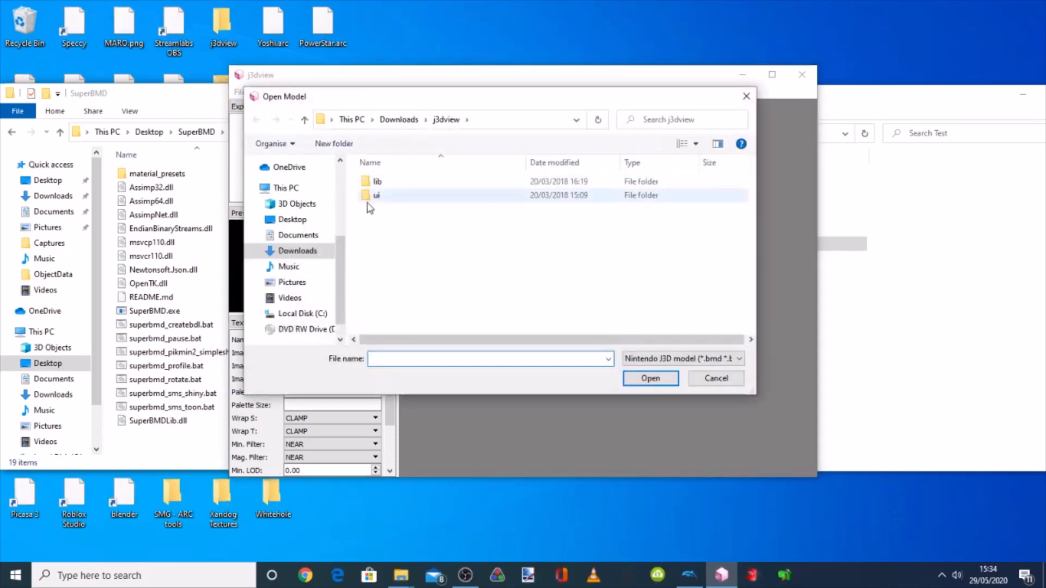
click(289, 265)
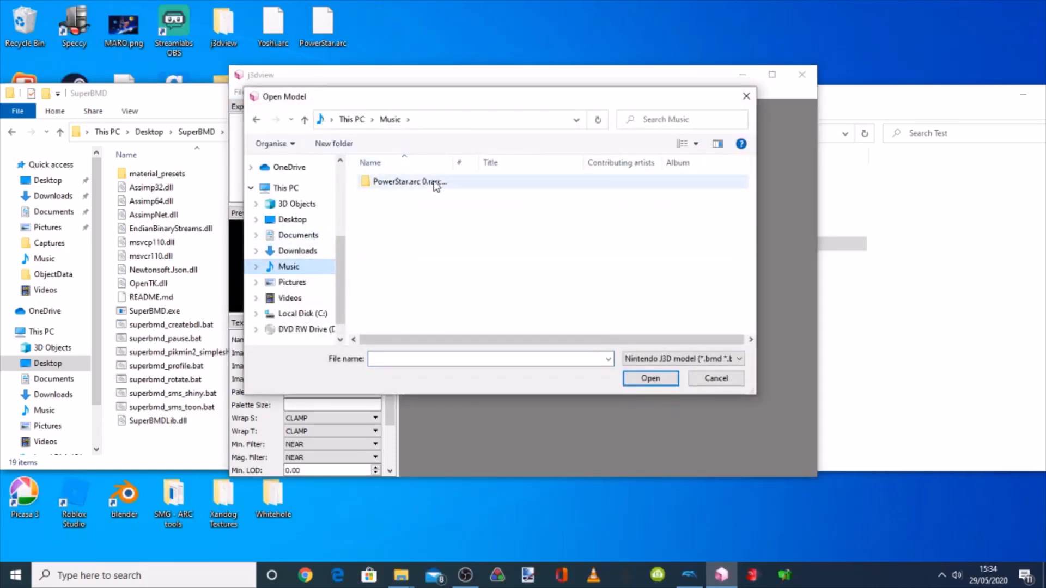
double_click(409, 182)
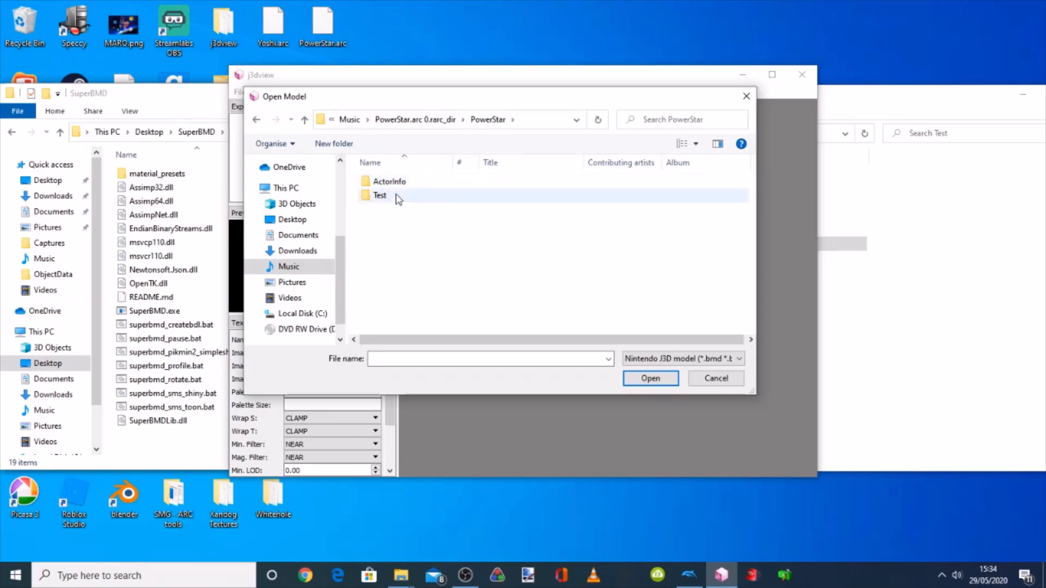
double_click(380, 195)
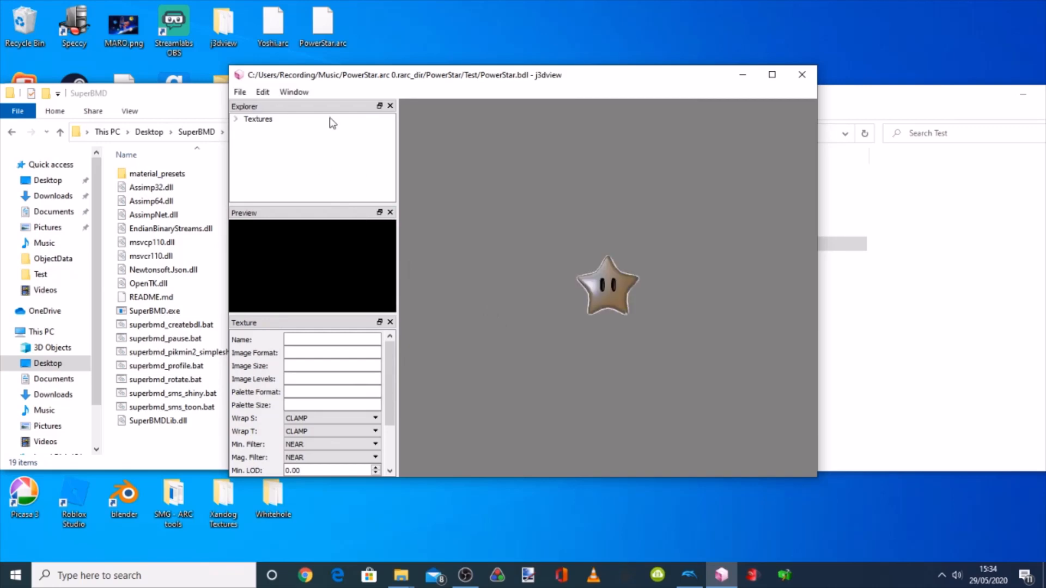
mouse_move(418, 196)
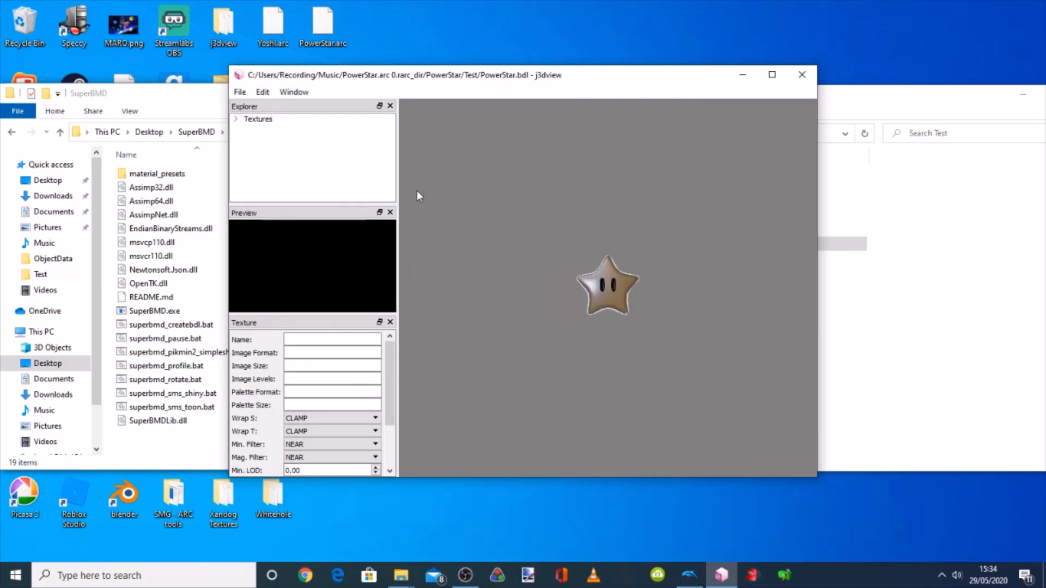
mouse_move(439, 209)
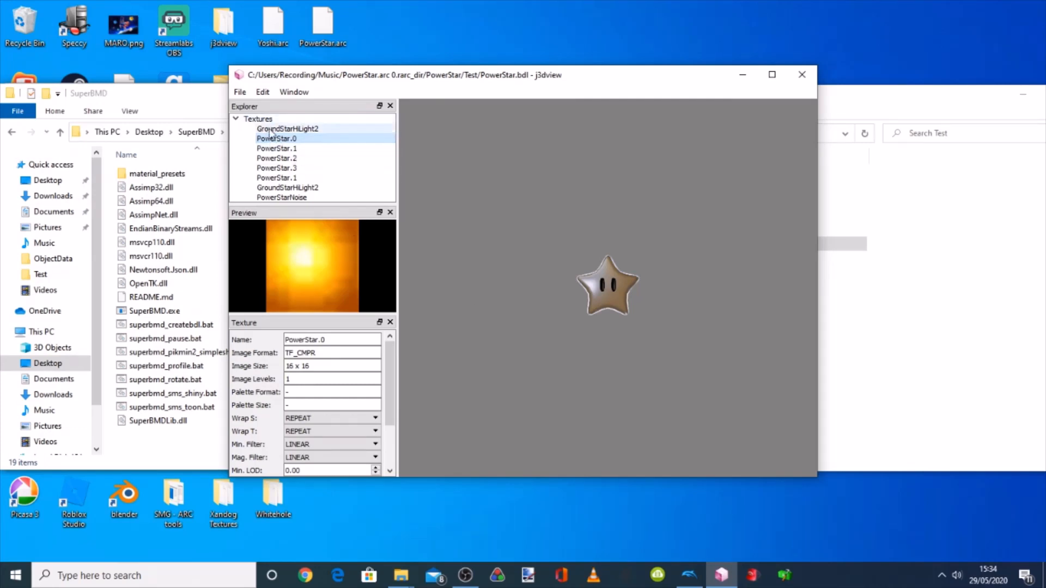
Preview the PowerStar.1, PowerStar.2, second PowerStar.1 and PowerStar.0 textures
click(276, 148)
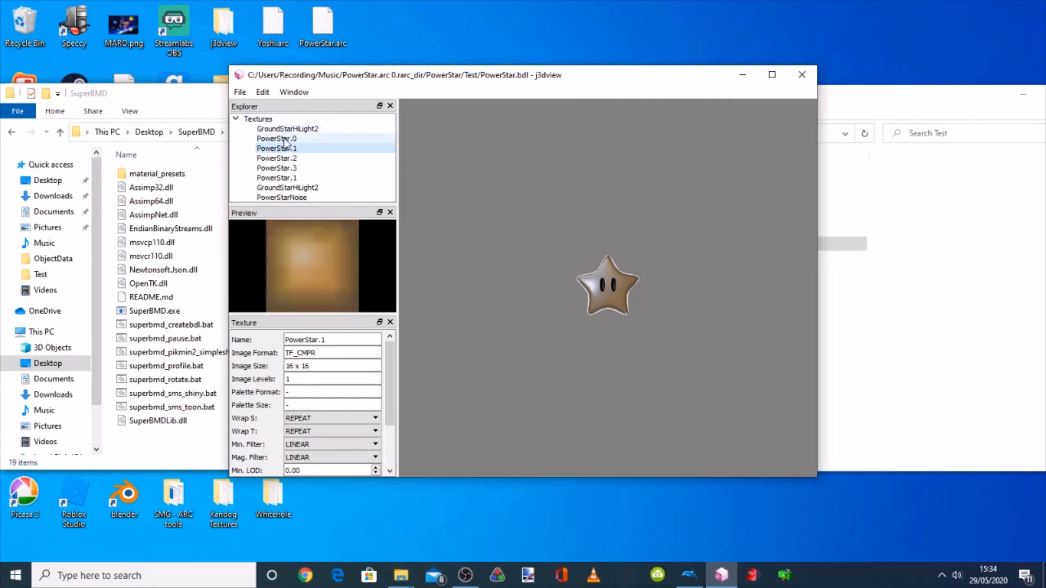
click(276, 158)
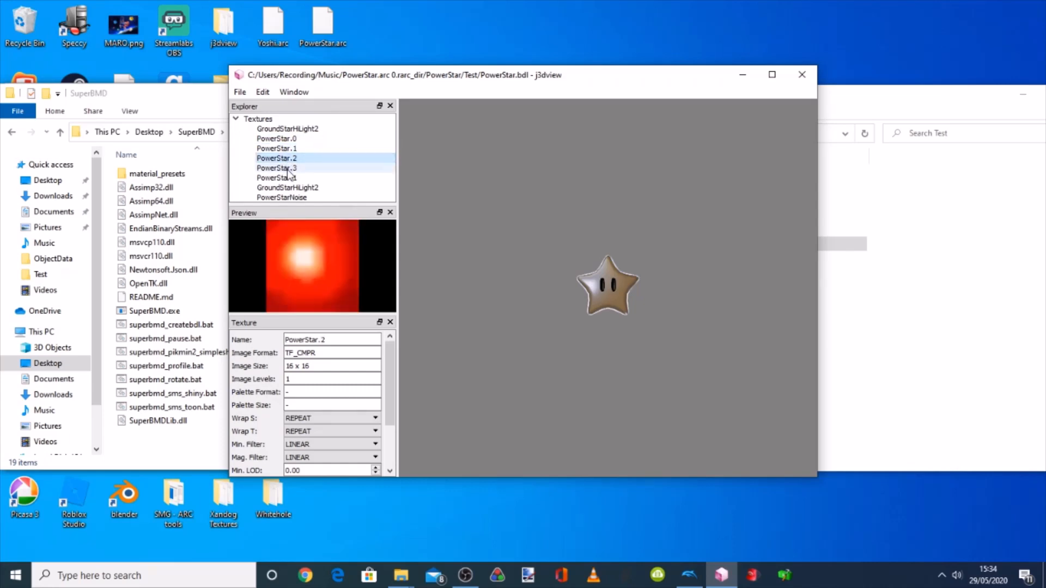
click(276, 178)
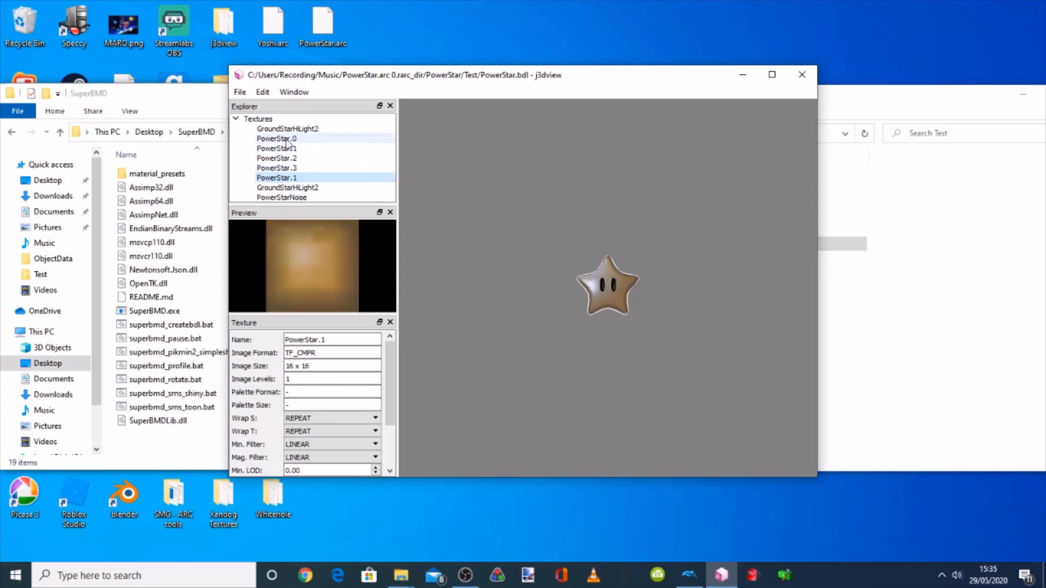
click(276, 139)
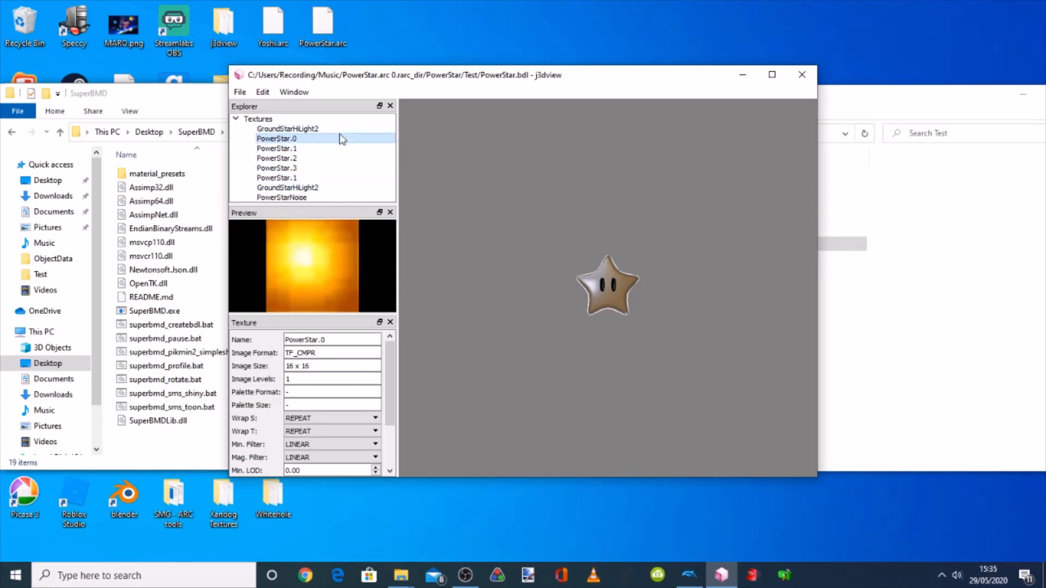
Replace PowerStar.0 with PurpleStarTexture.bti and rename the new texture back to PowerStar.0
right_click(275, 138)
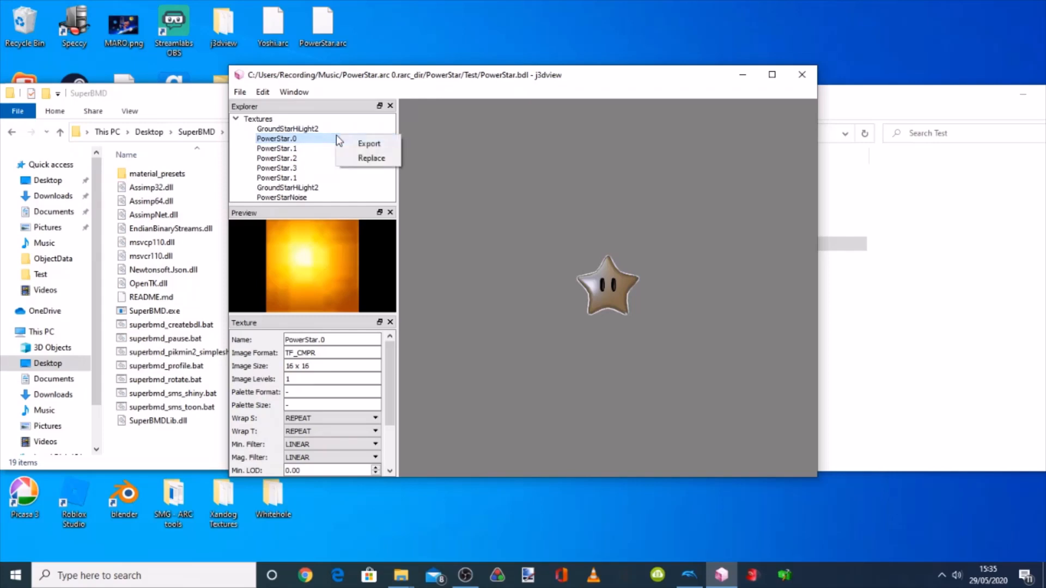
click(378, 164)
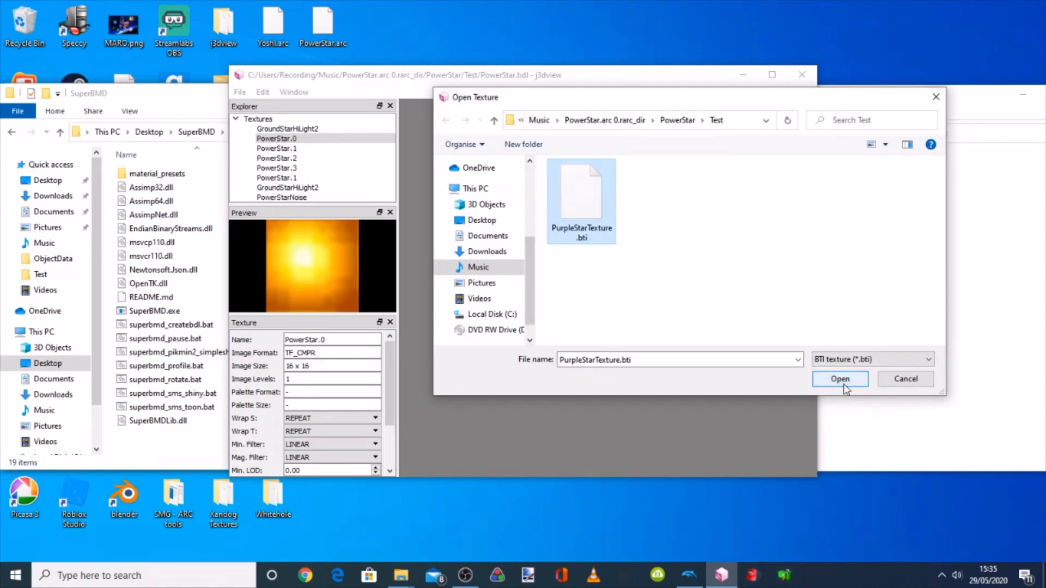
click(840, 379)
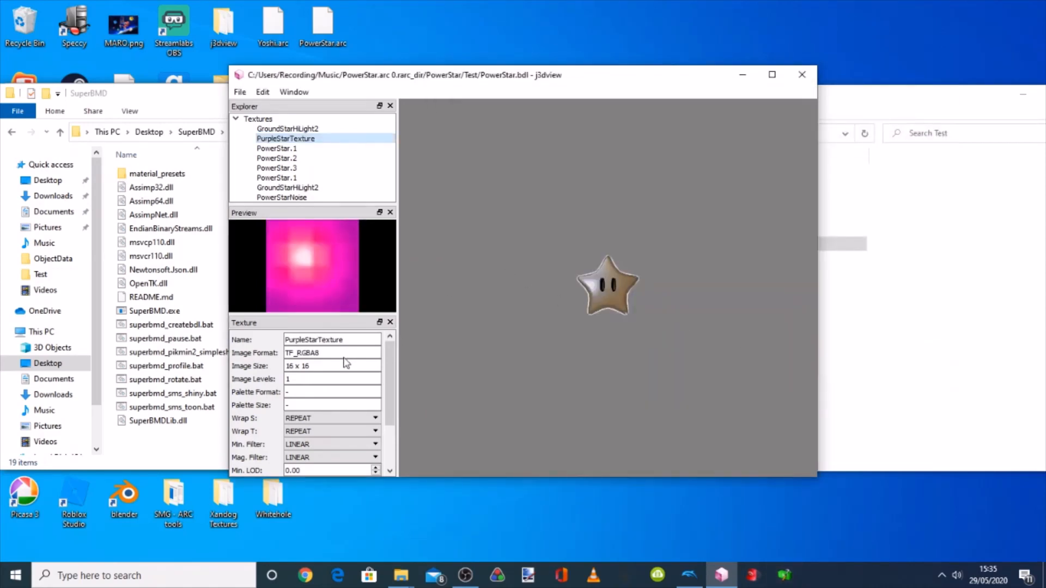
click(333, 339)
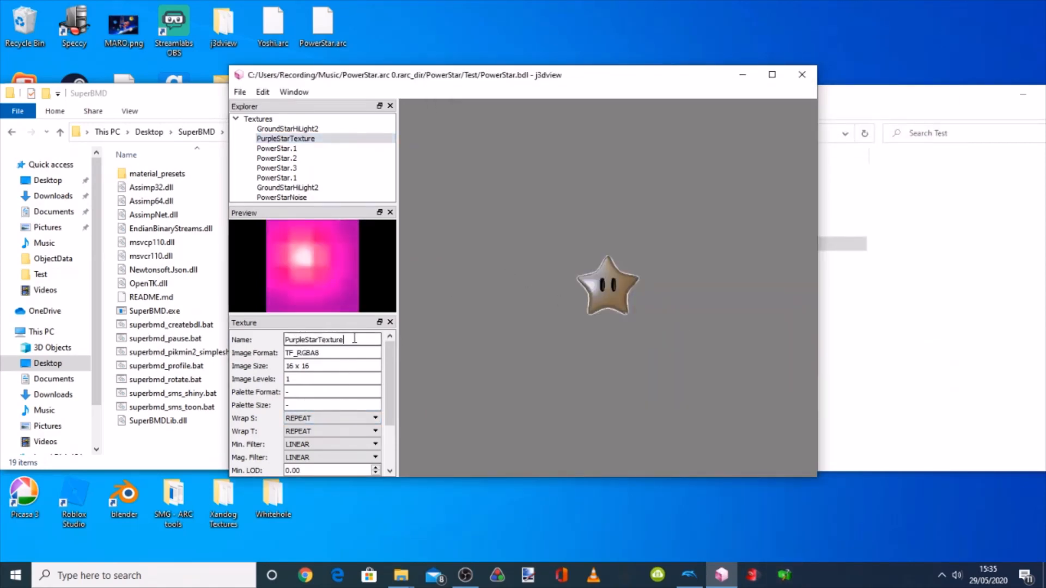
text(PowerStar.0)
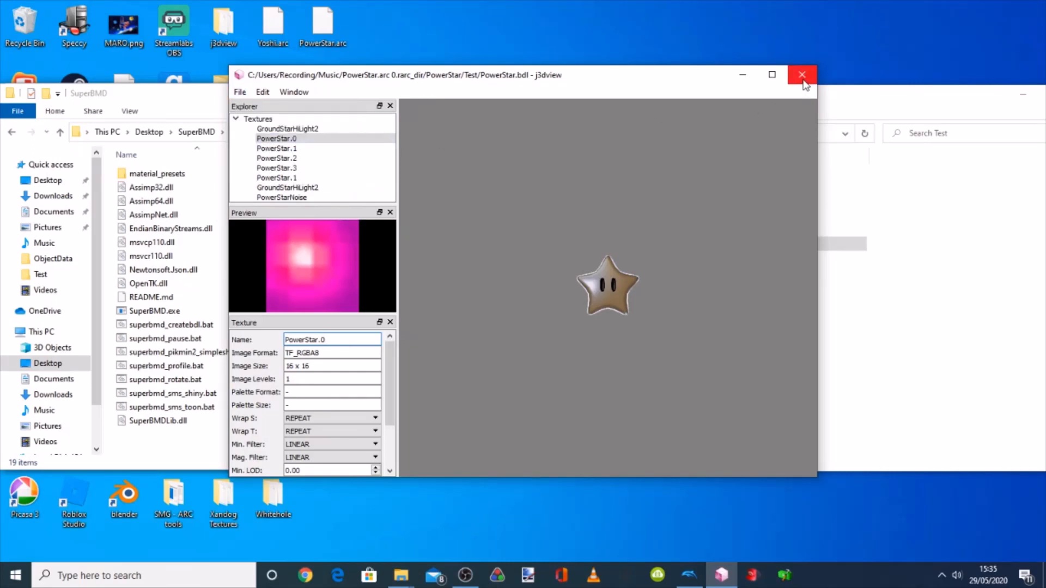
Close j3dview, move the edited PowerStar.bdl into the PowerStar folder and delete the Test folder
click(801, 74)
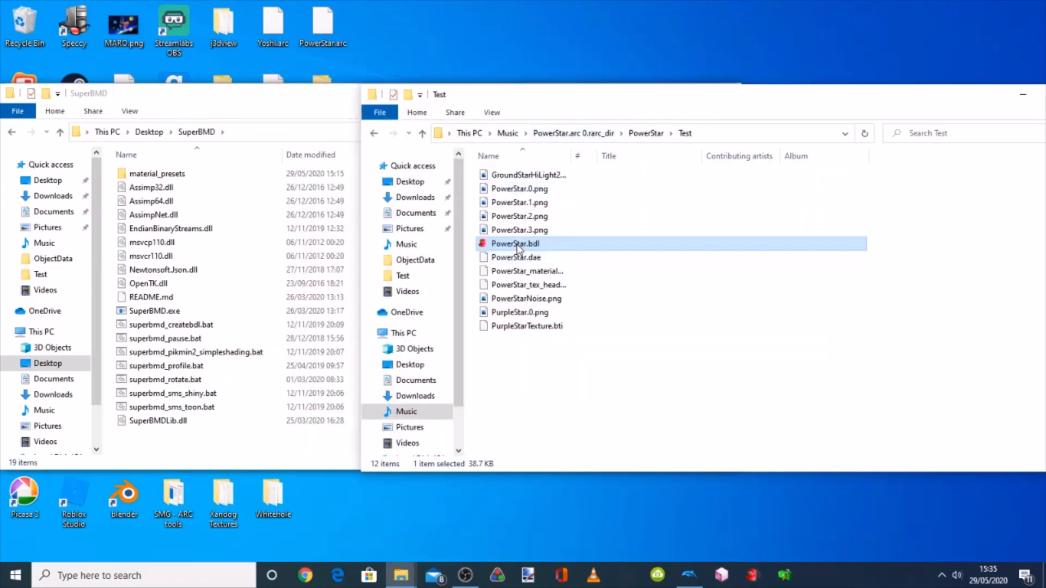
right_click(513, 243)
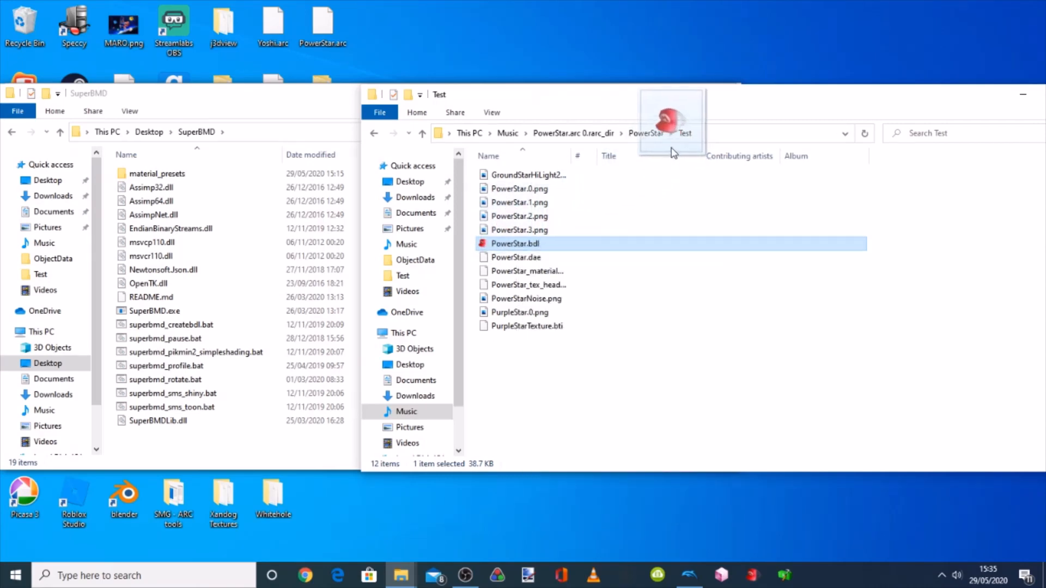
click(646, 133)
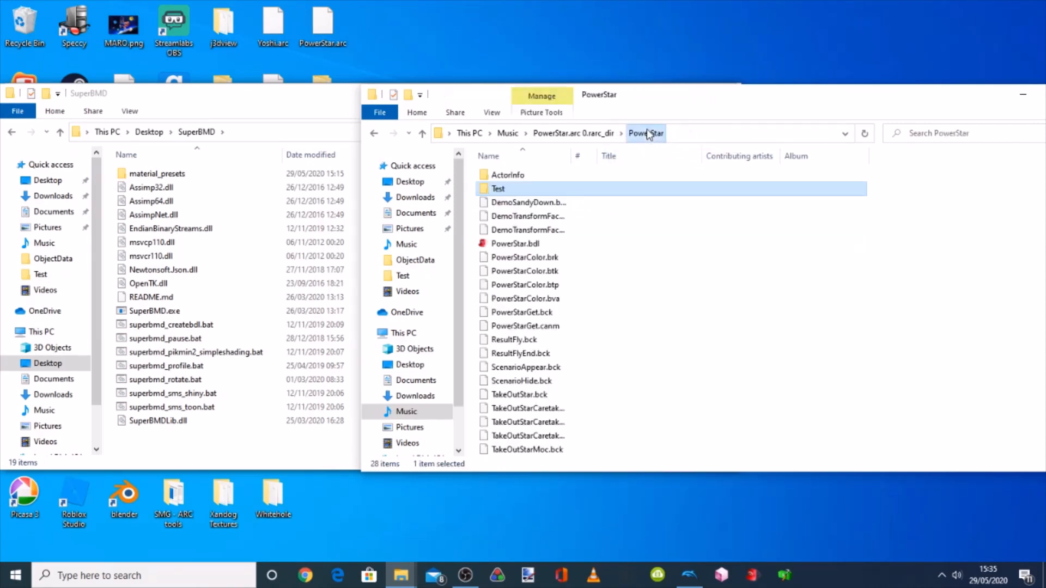
right_click(497, 188)
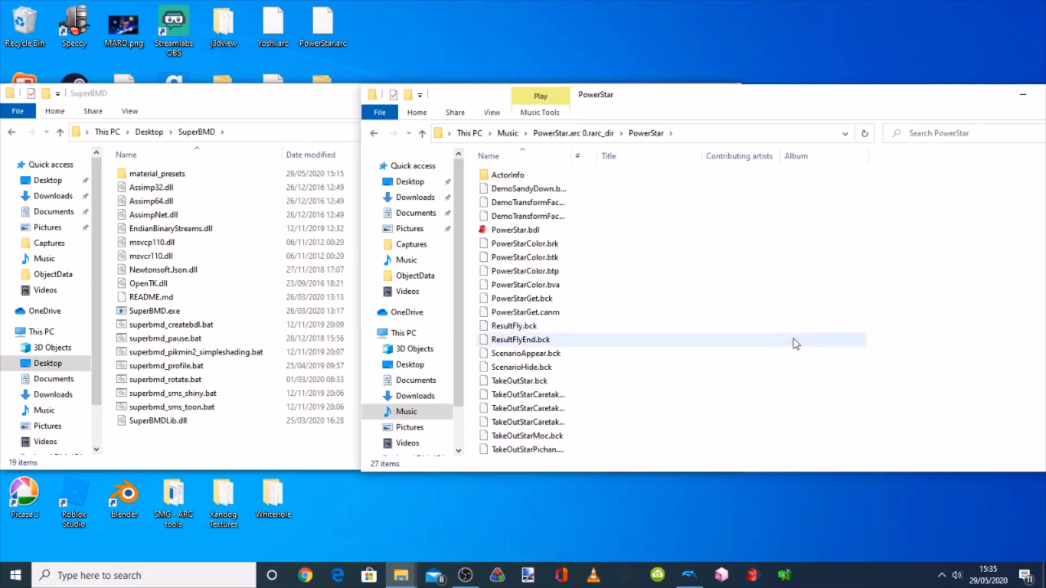
mouse_move(625, 120)
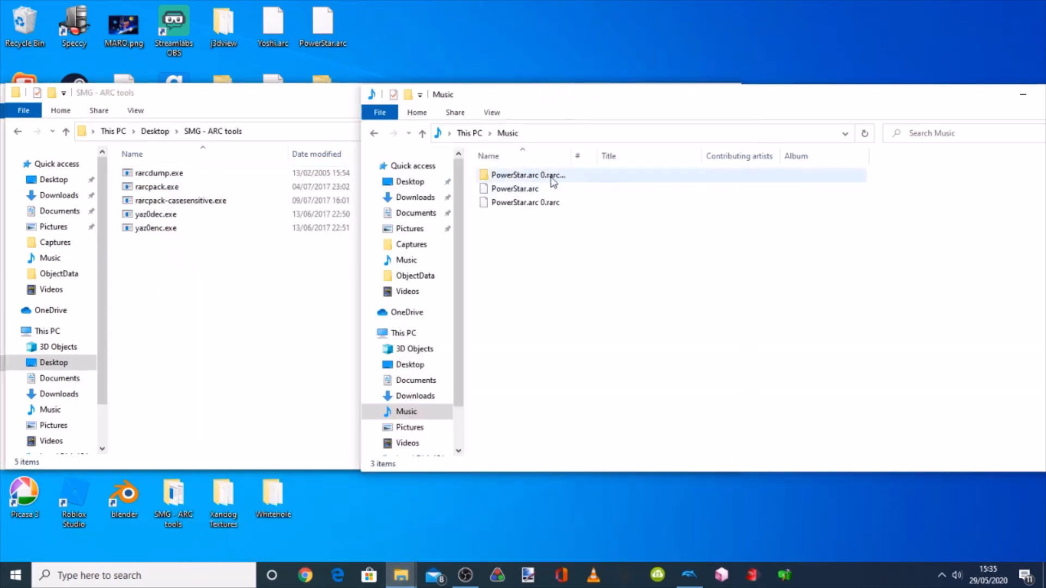
mouse_move(567, 177)
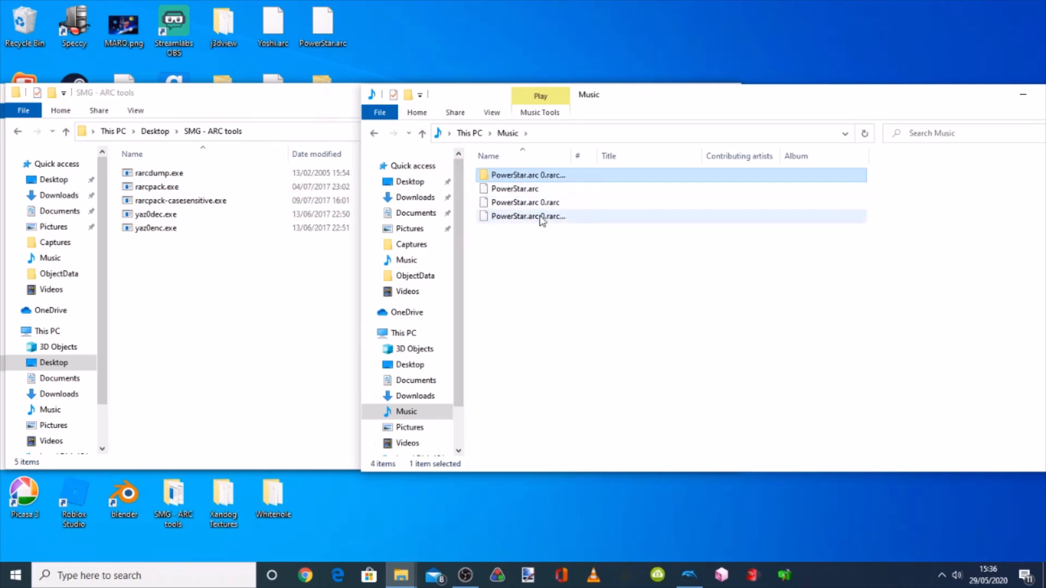
Delete the old PowerStar.arc, PowerStar.arc 0.rarc and rarc_dir, leaving only the repacked archive
click(527, 215)
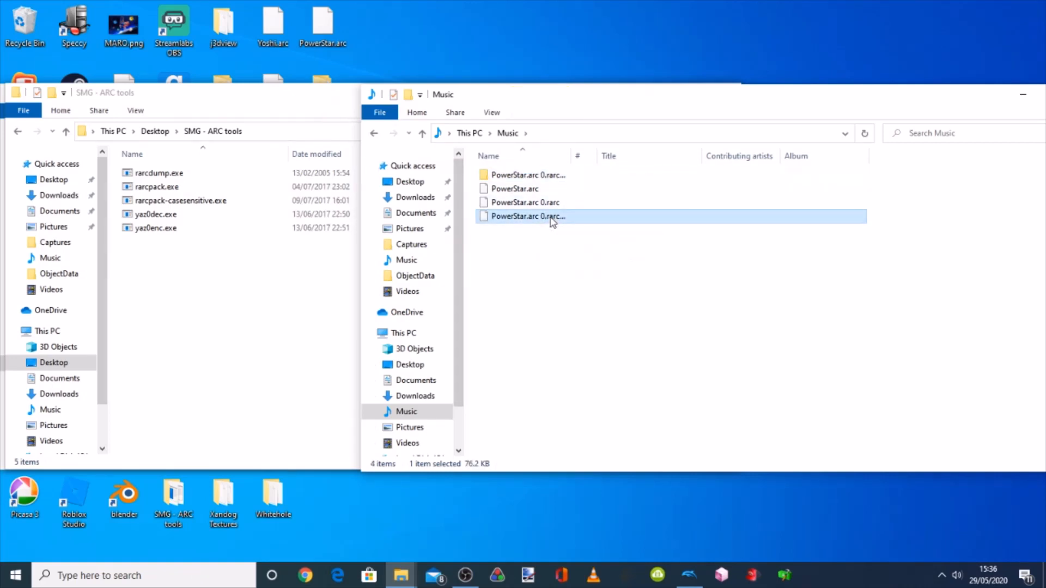
right_click(528, 215)
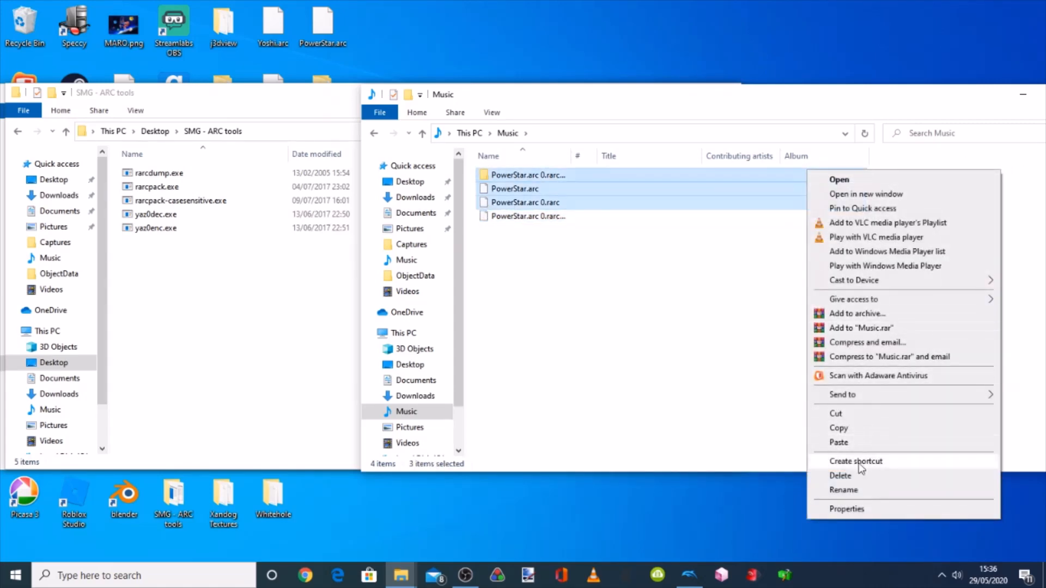
click(840, 475)
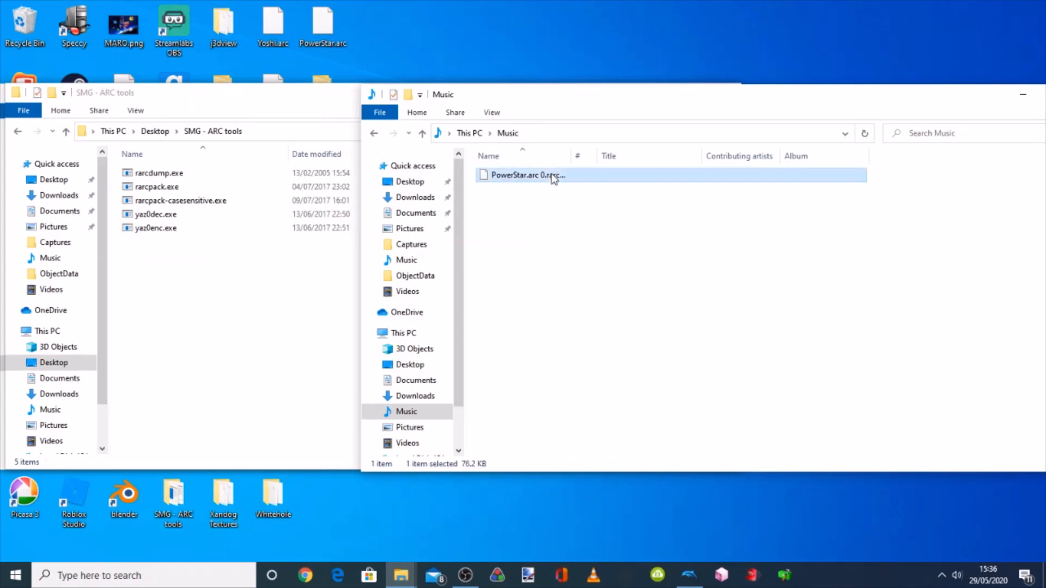
Rename the repacked archive in Music to PowerStar.arc
click(527, 174)
text(P.)
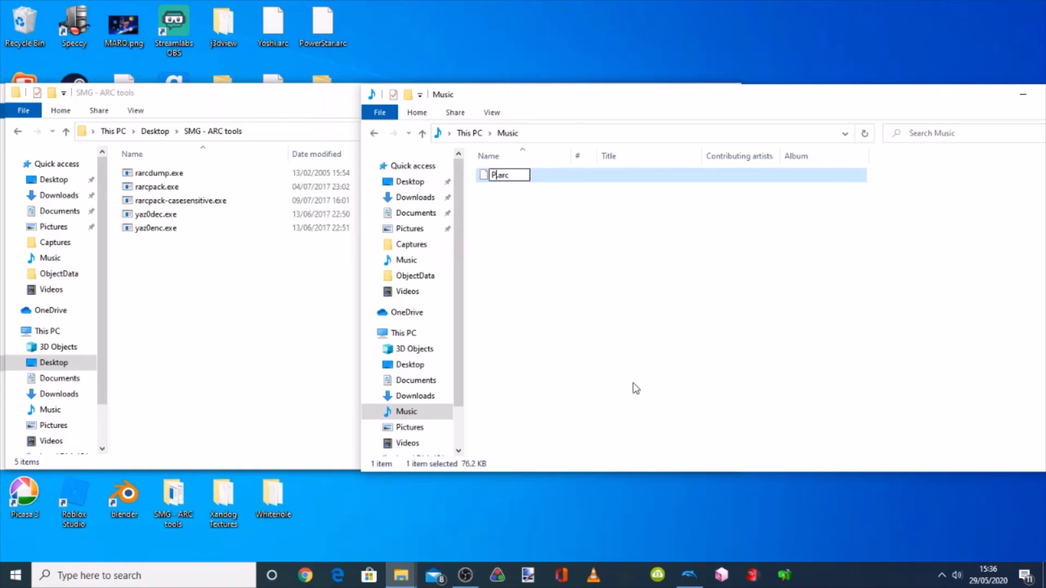
key(Backspace)
text(owerStar)
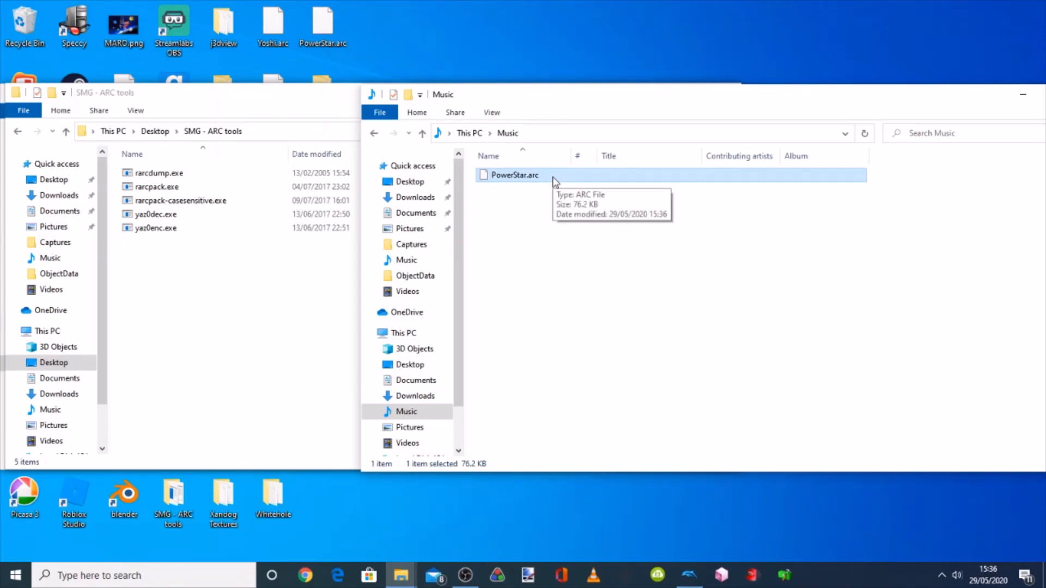
mouse_move(607, 354)
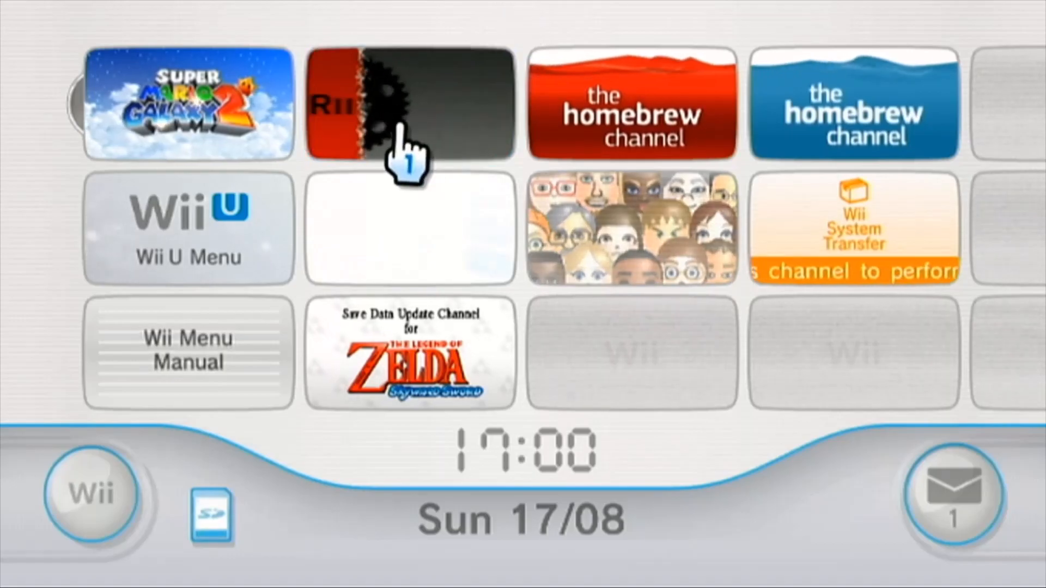
Launch Super Mario Galaxy 2 via the Riivolution channel and pick a galaxy on the World 2 map
click(411, 107)
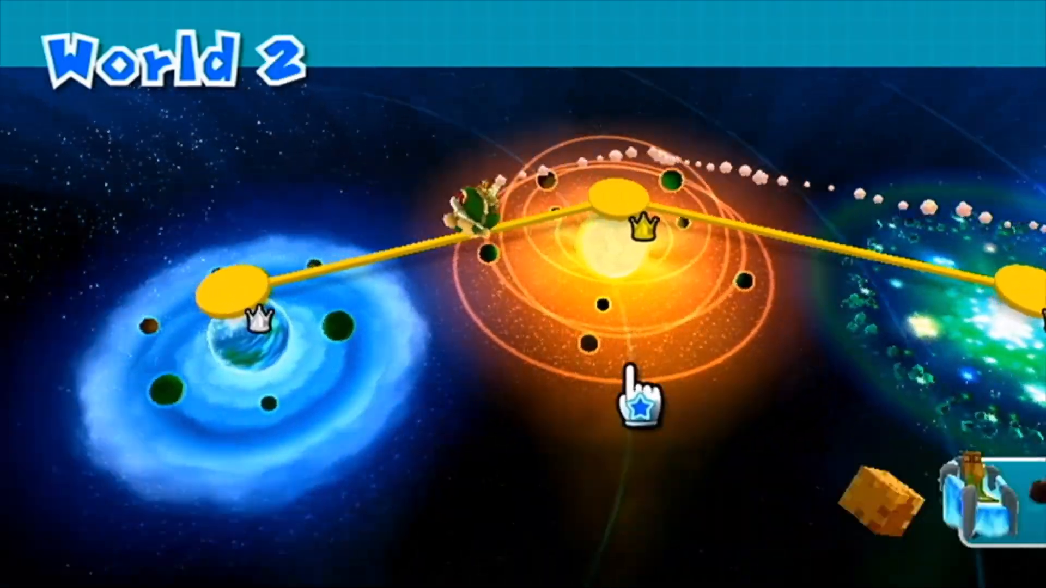
click(639, 396)
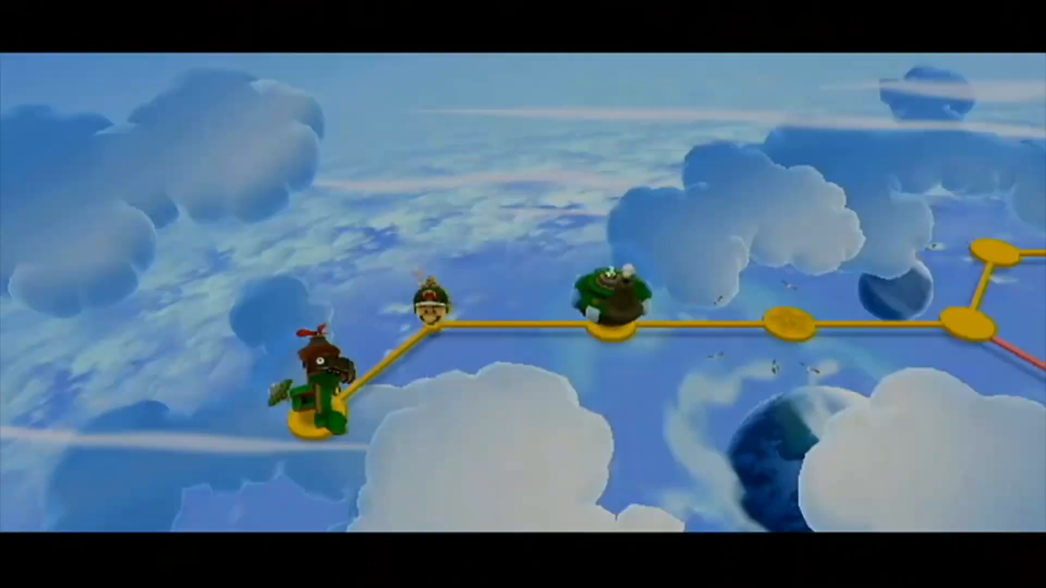